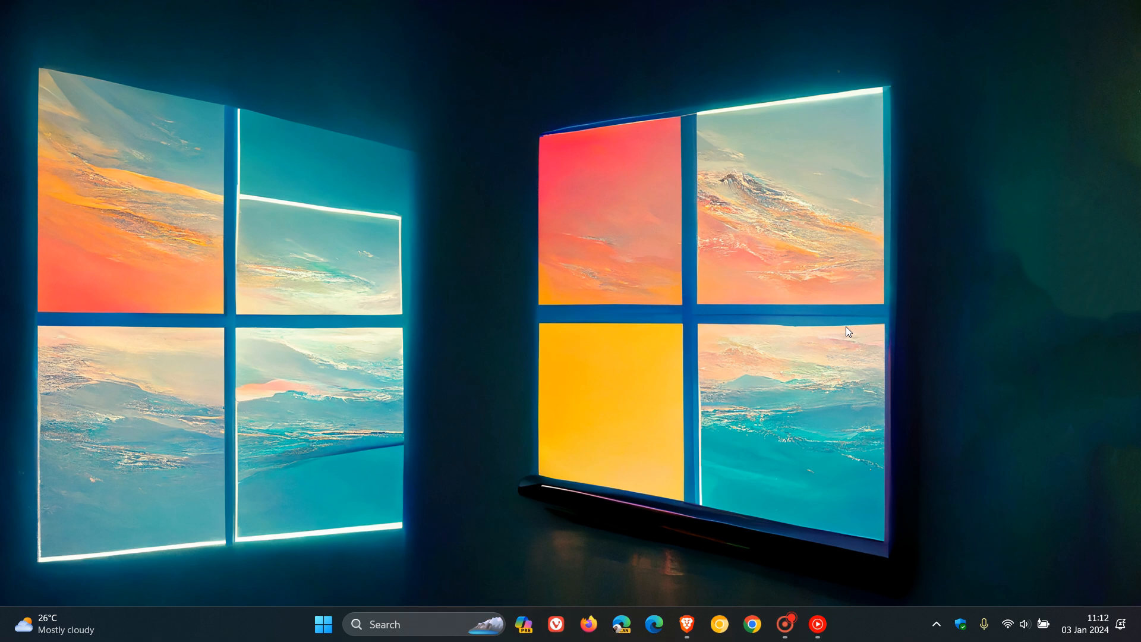
mouse_move(856, 313)
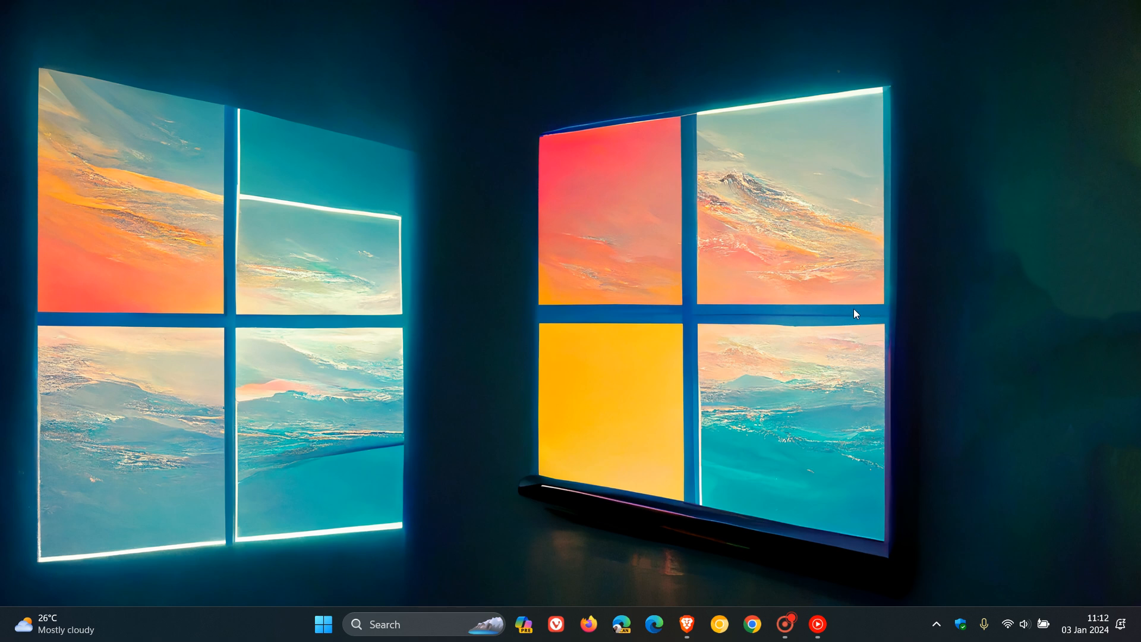
mouse_move(733, 151)
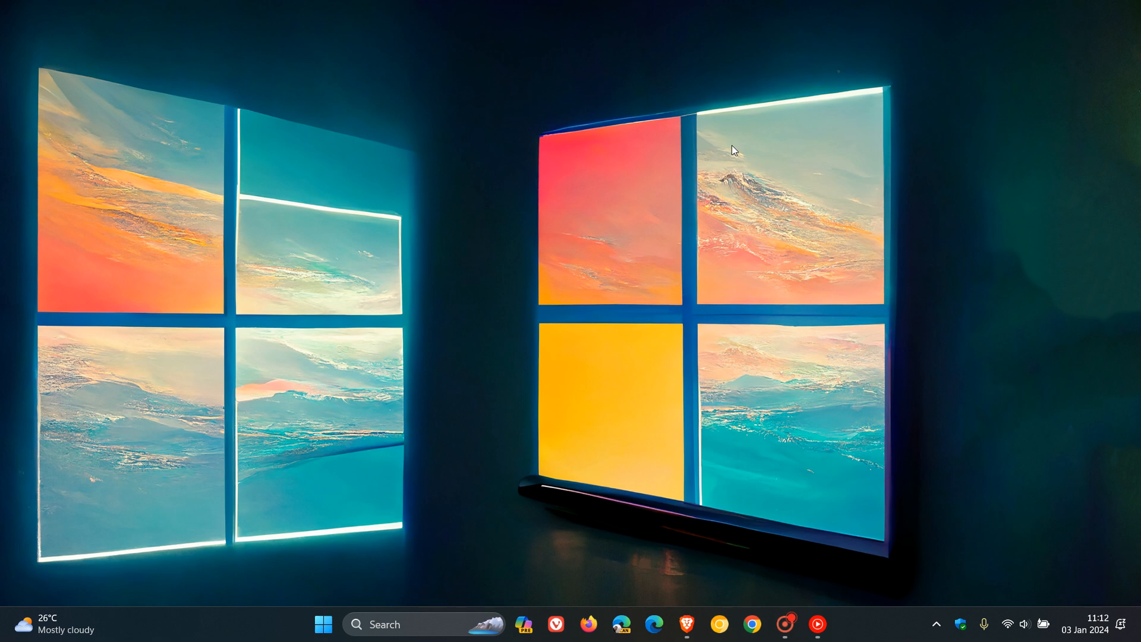
mouse_move(839, 367)
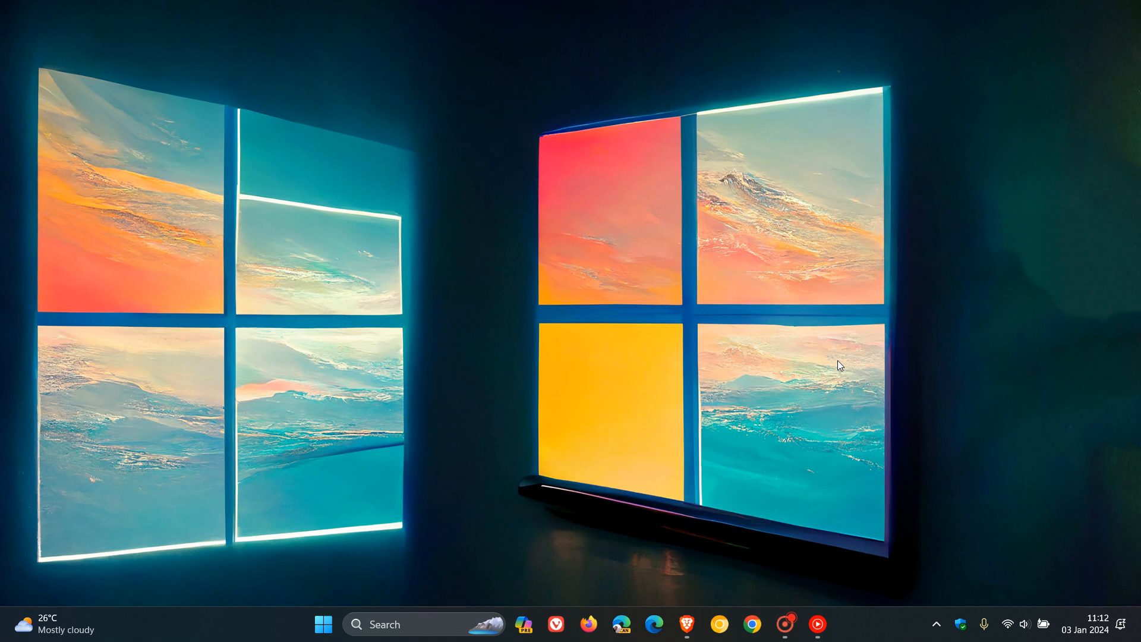
mouse_move(746, 428)
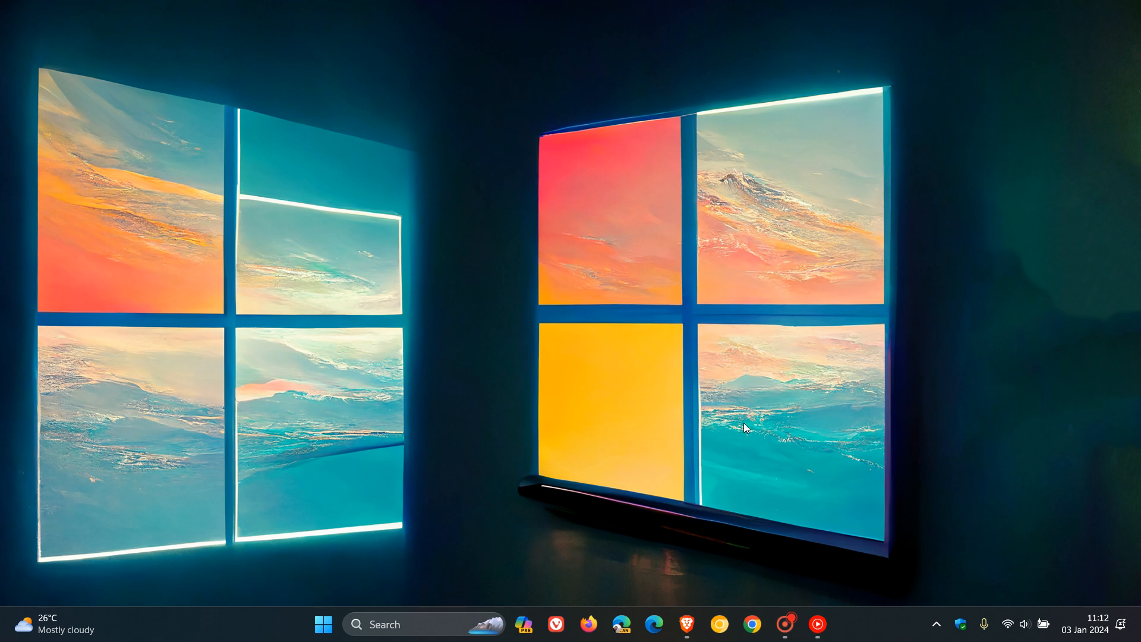
mouse_move(815, 301)
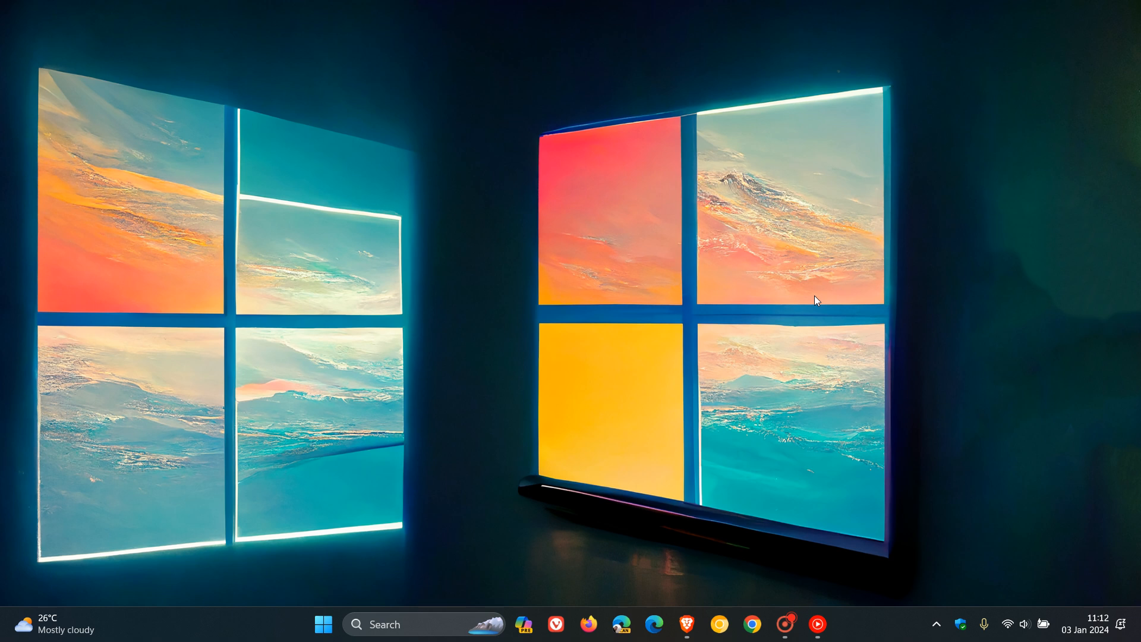
mouse_move(778, 298)
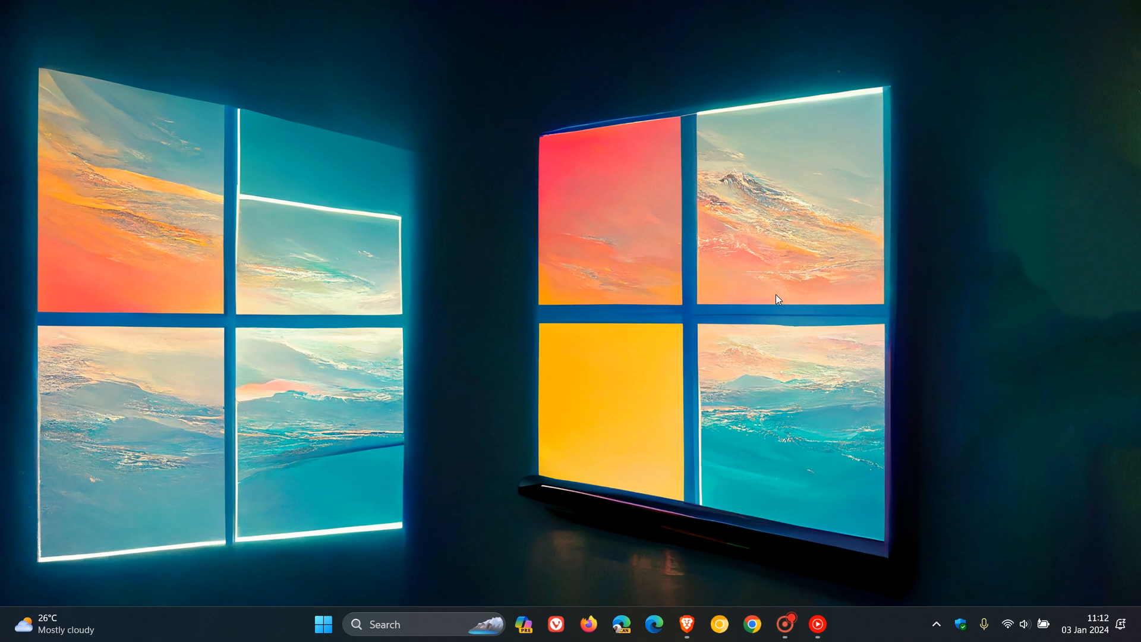
Step: Bring up the Brave window showing Mikhail Parakhin's poll post with WinUI 3 leading at 63.1%
left_click(323, 624)
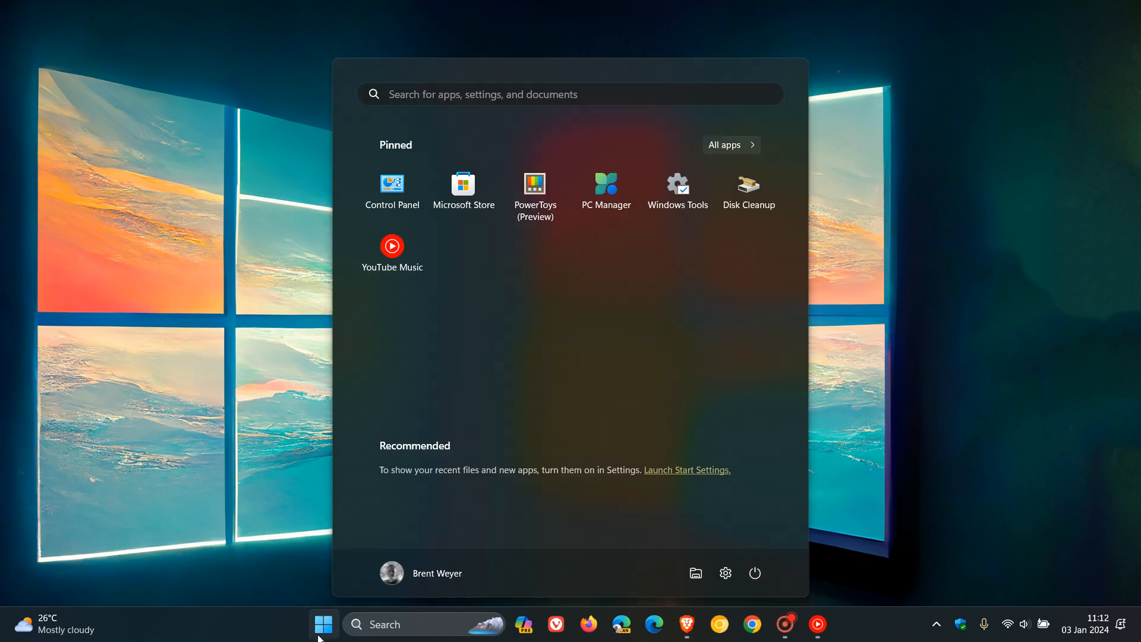
mouse_move(730, 316)
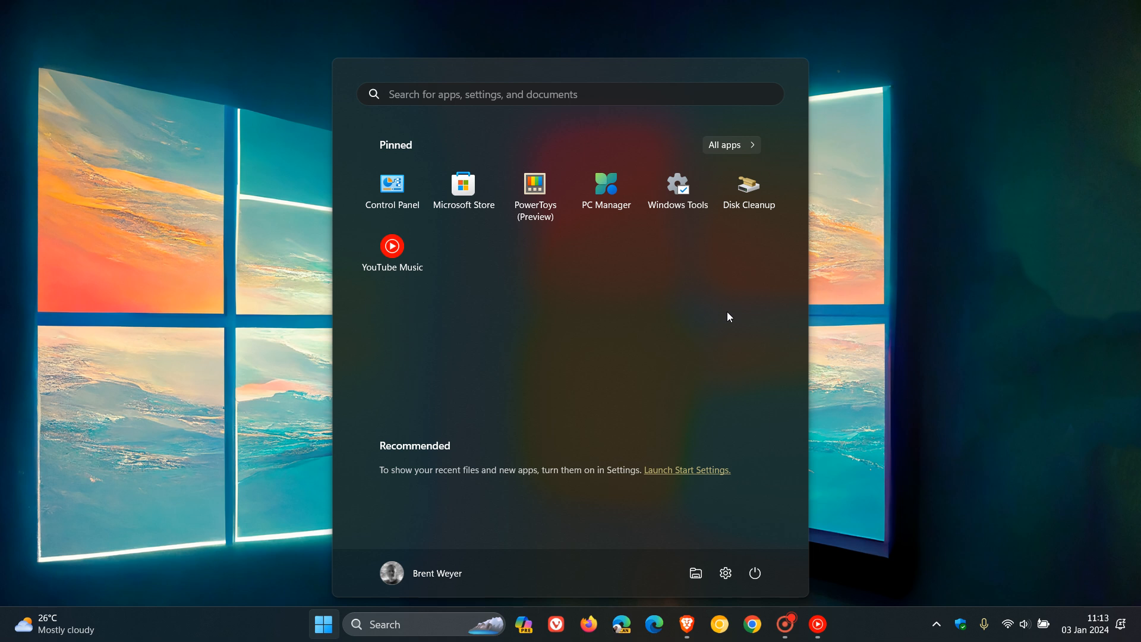
mouse_move(664, 301)
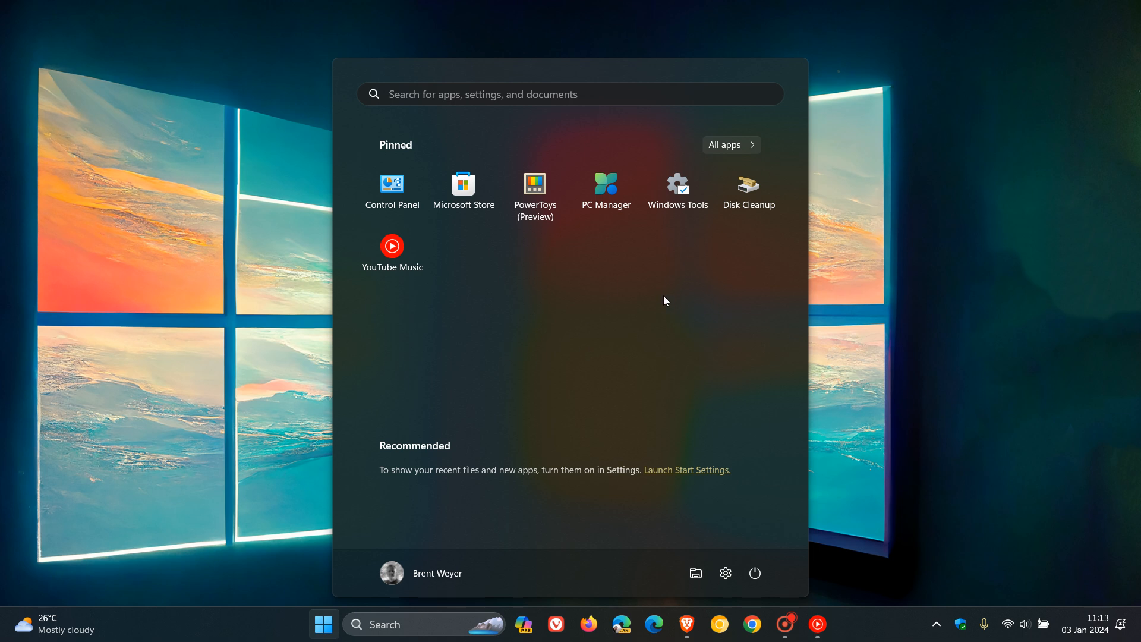
mouse_move(685, 333)
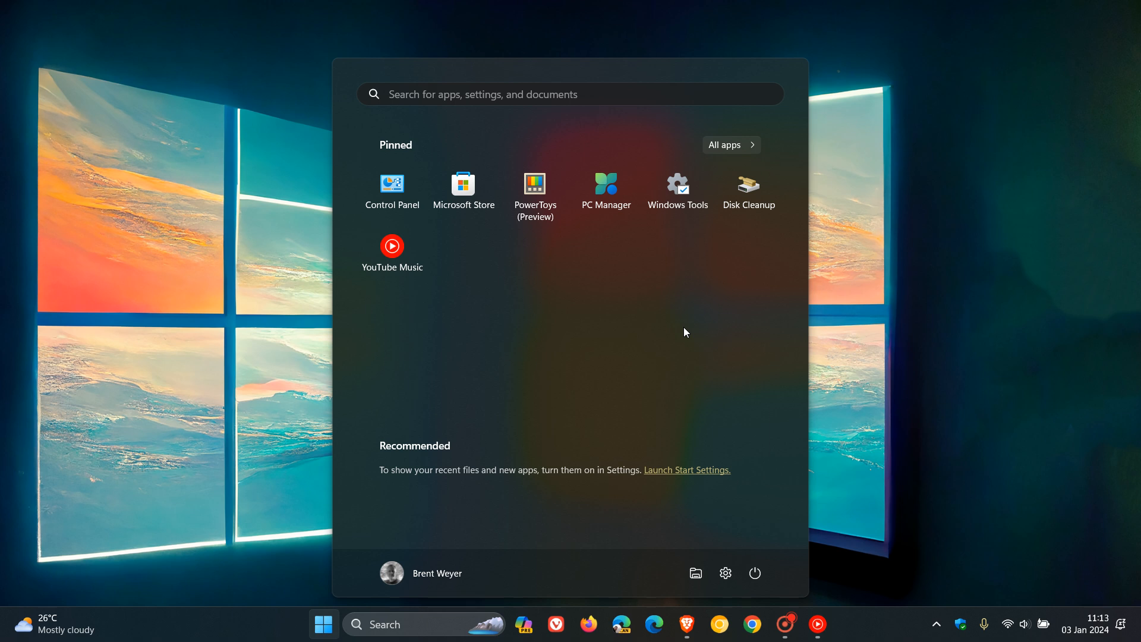
mouse_move(702, 314)
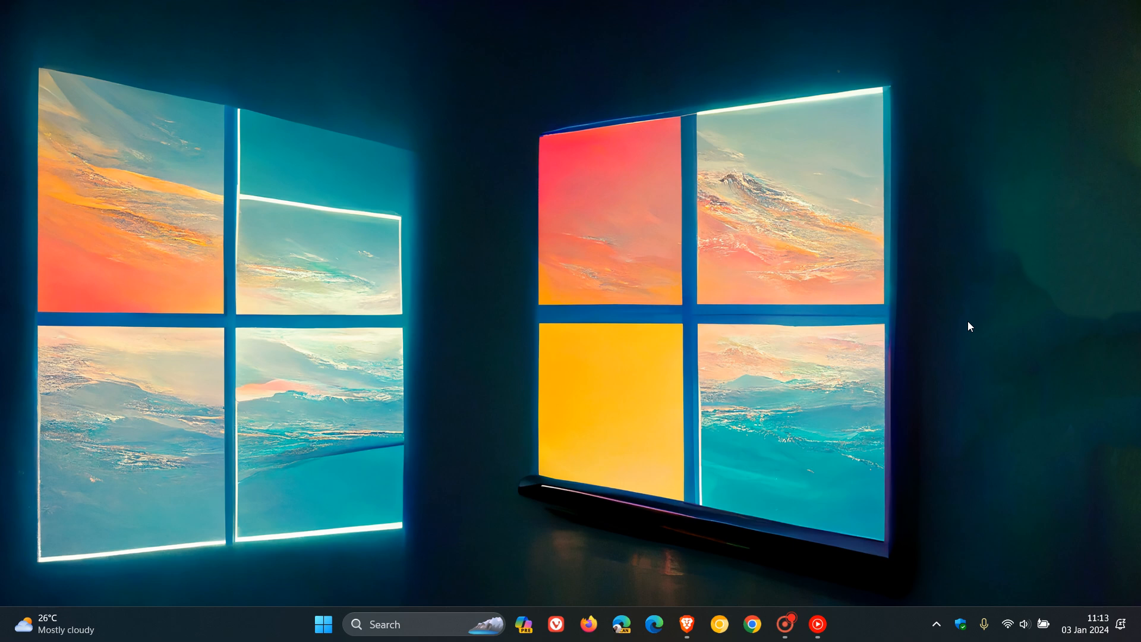
mouse_move(703, 563)
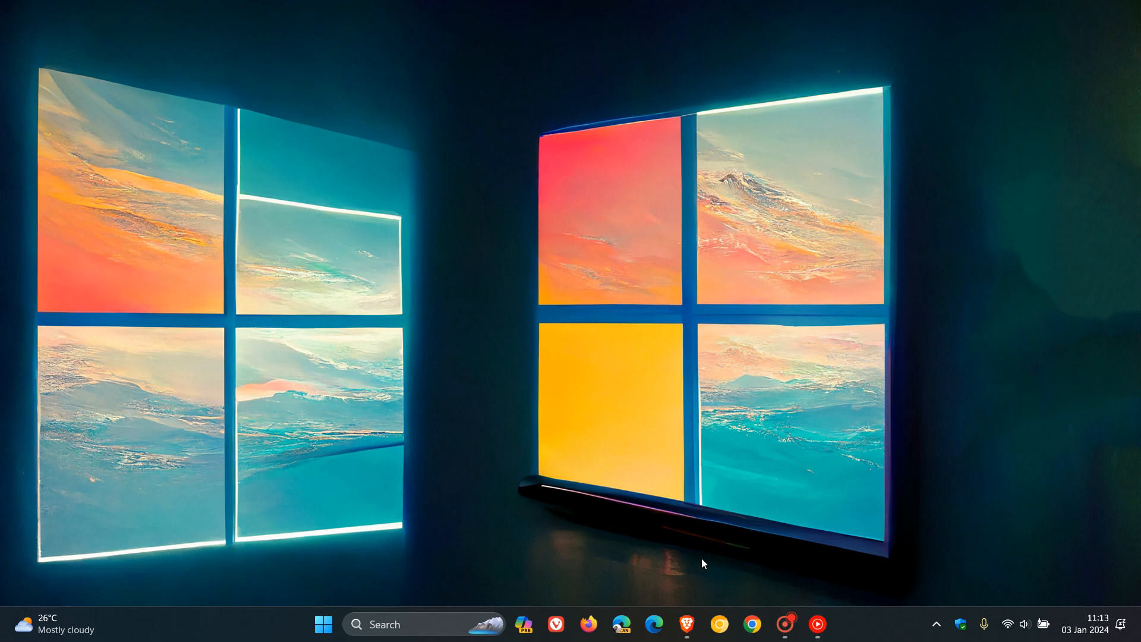
left_click(685, 625)
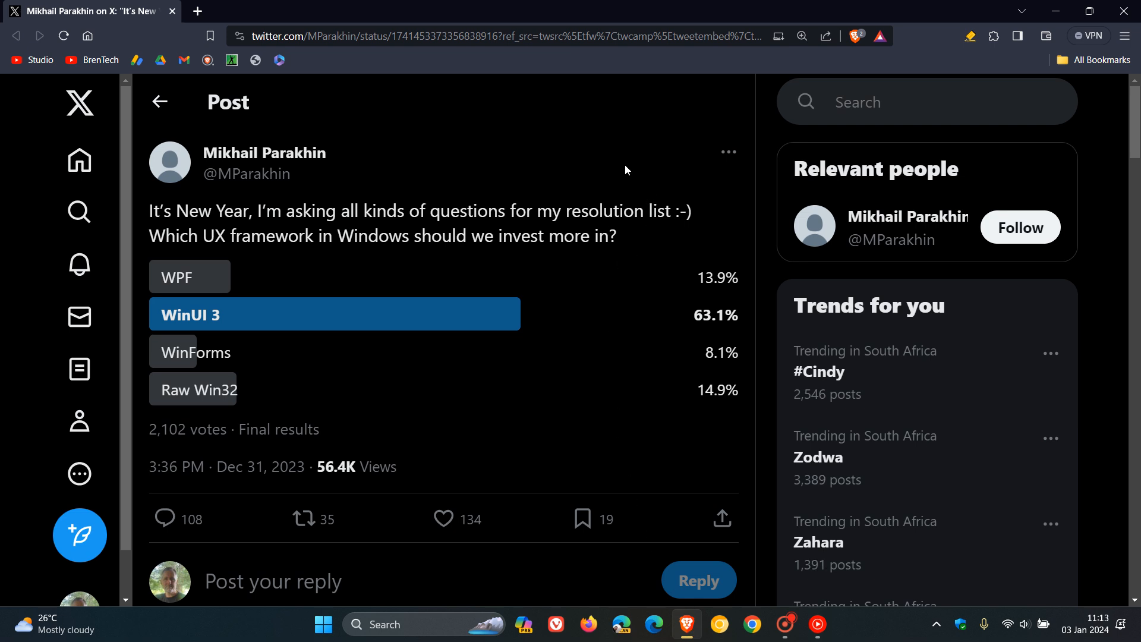
mouse_move(254, 466)
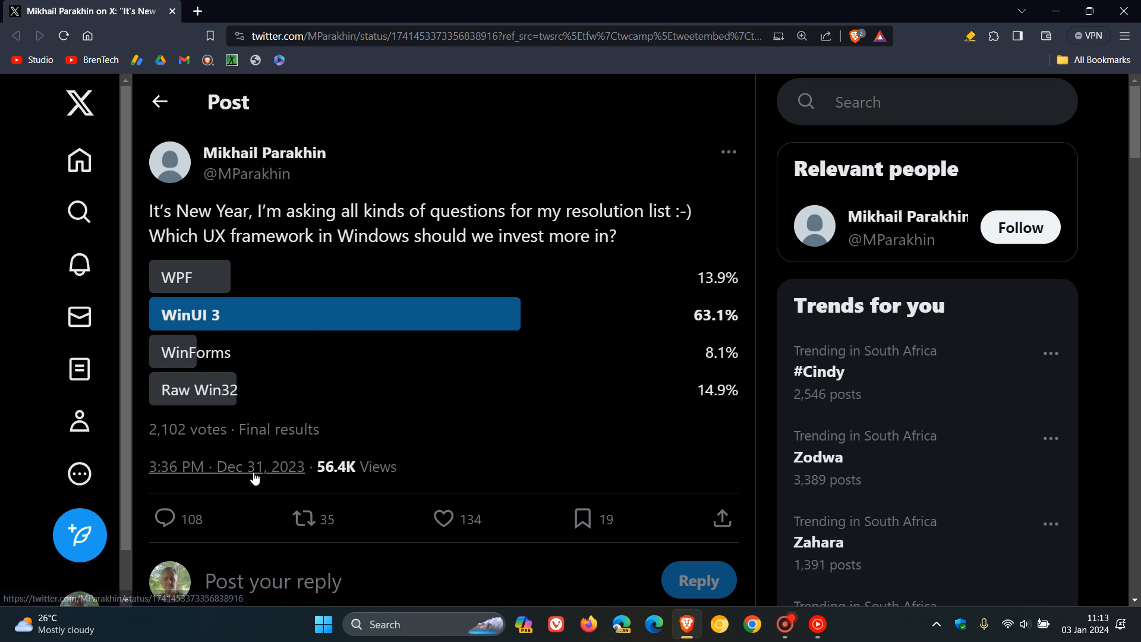
mouse_move(668, 176)
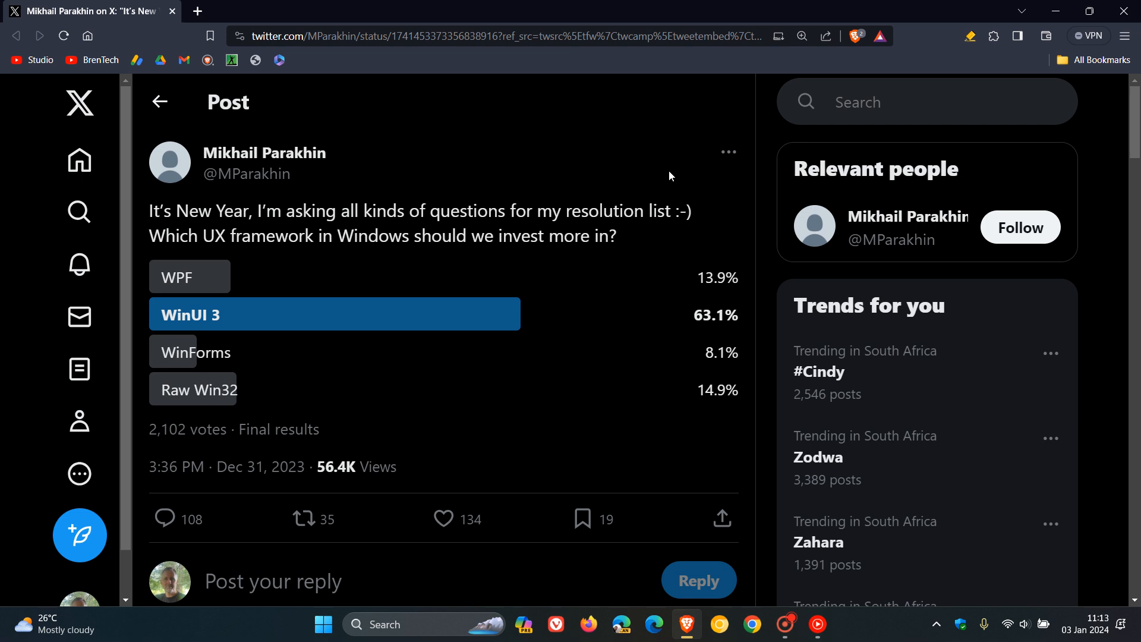
mouse_move(516, 173)
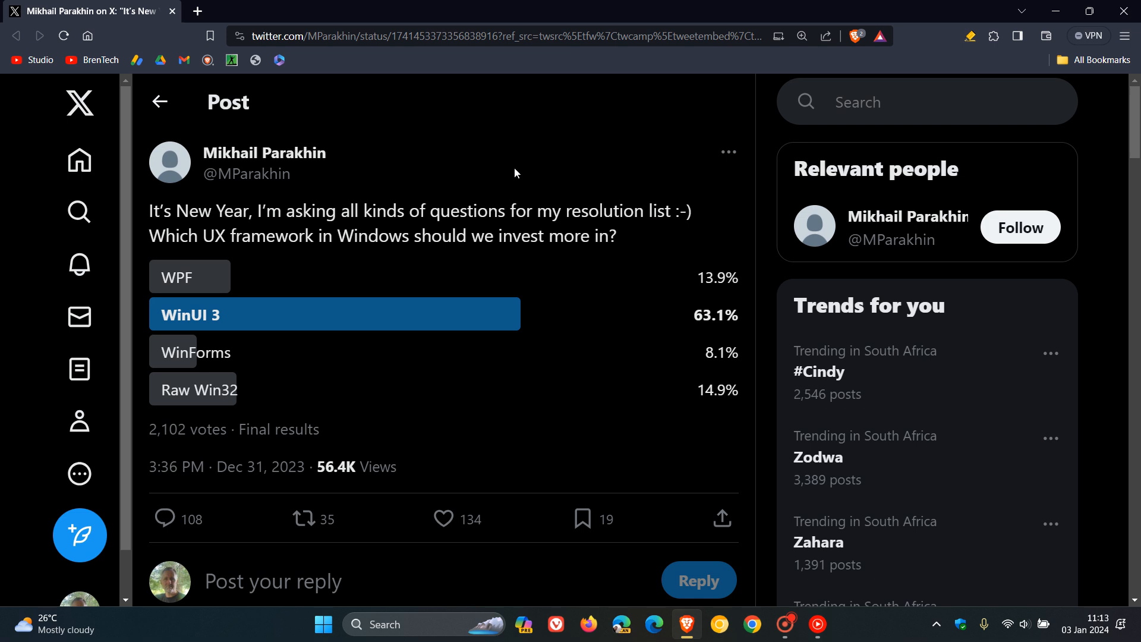
mouse_move(696, 199)
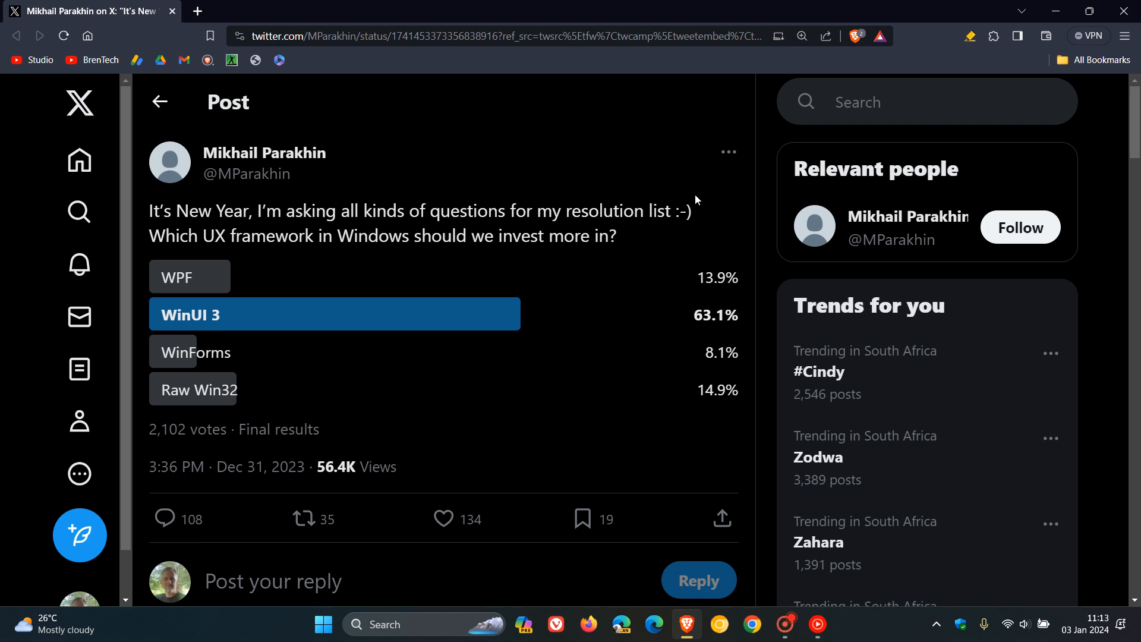
double_click(172, 236)
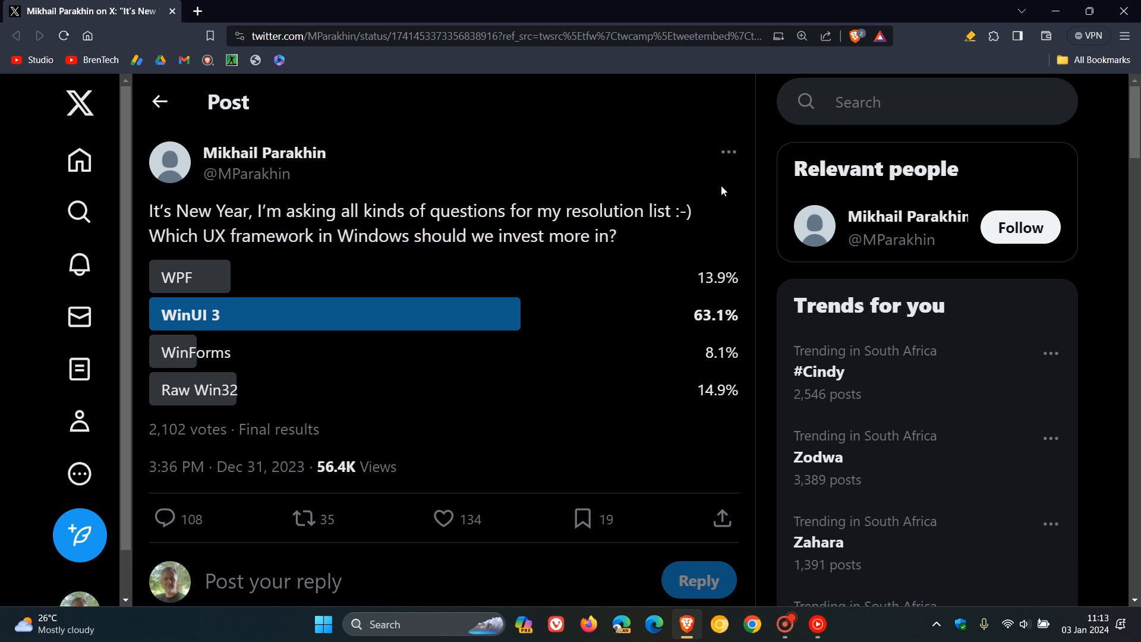
mouse_move(499, 301)
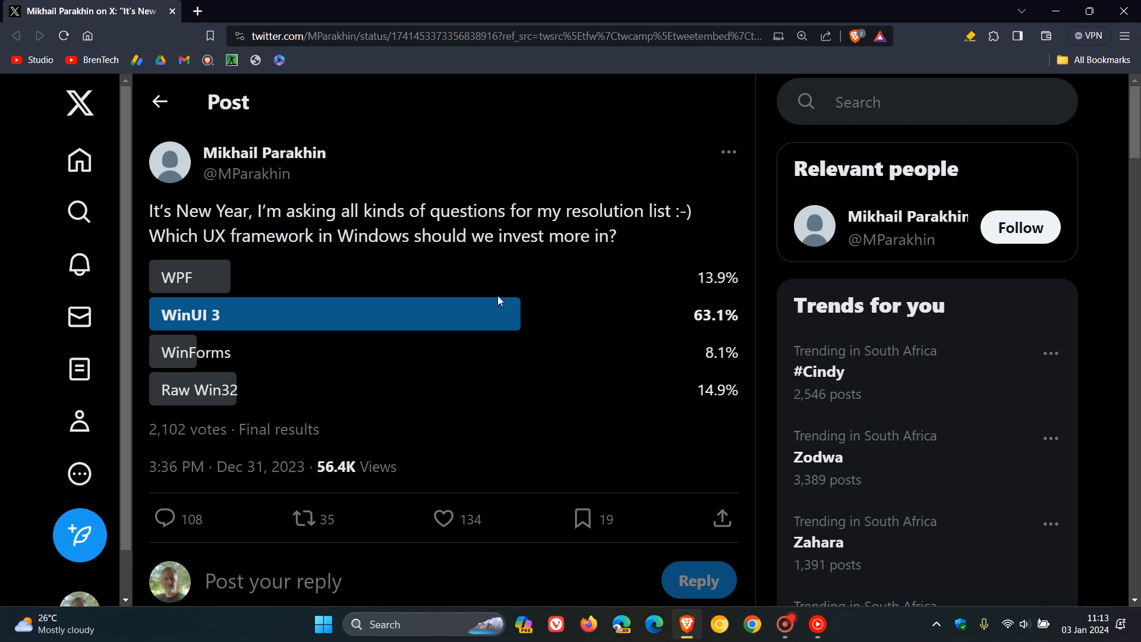
mouse_move(719, 330)
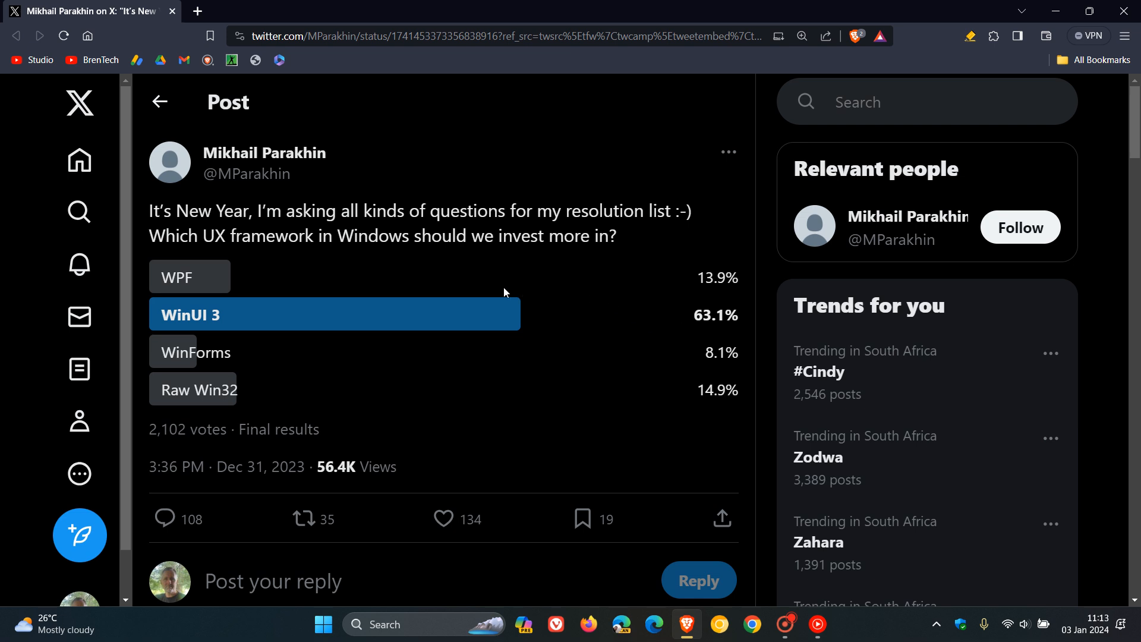
mouse_move(245, 318)
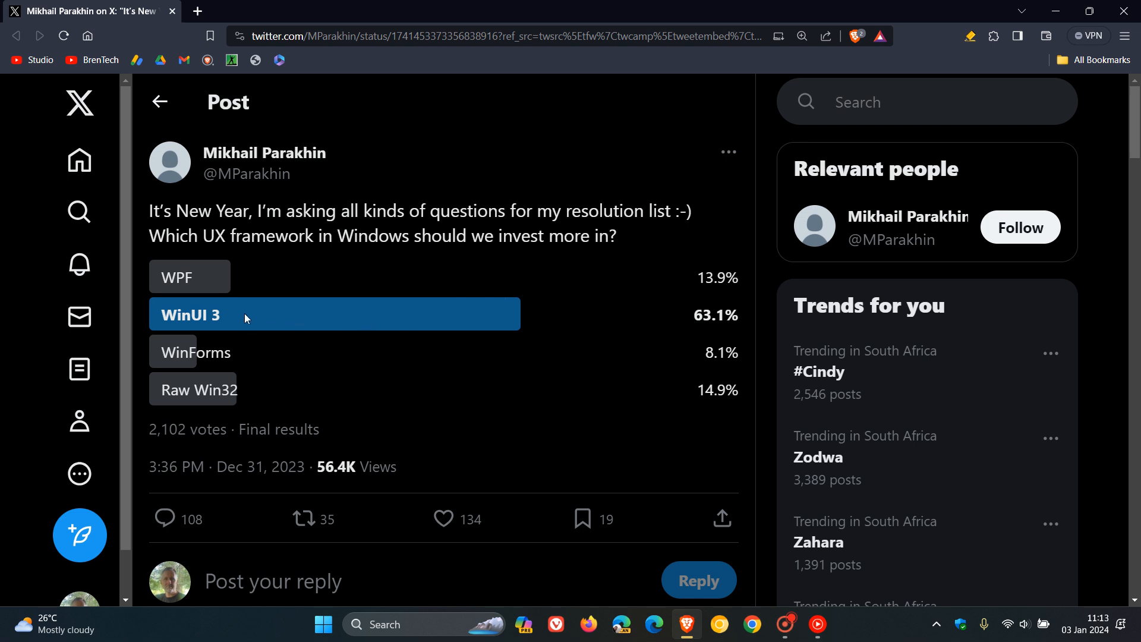
mouse_move(275, 314)
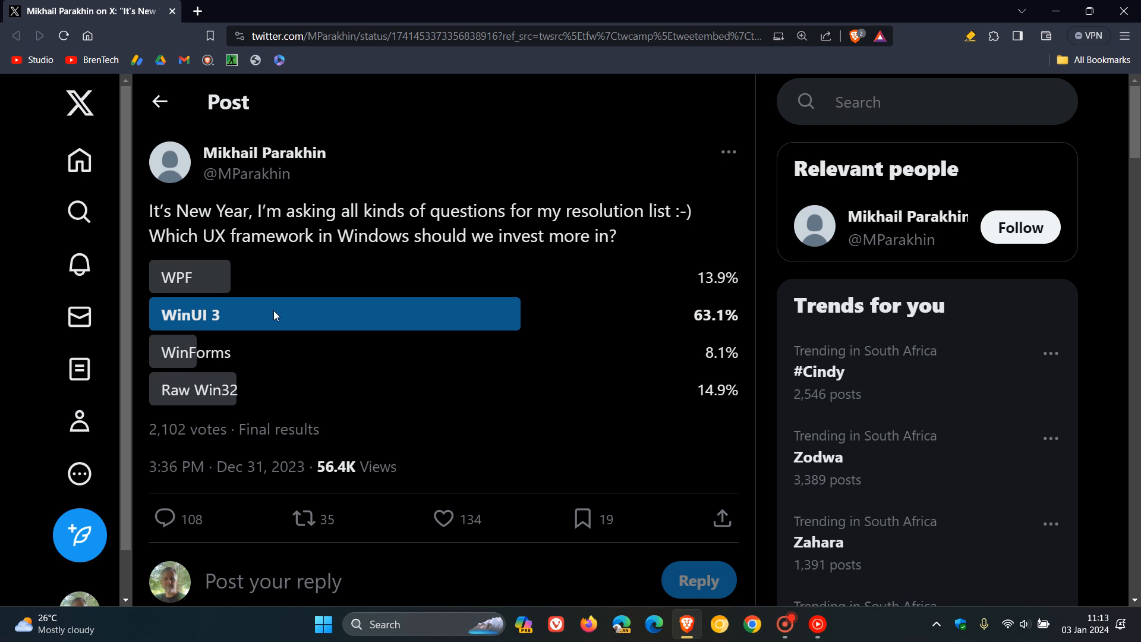
mouse_move(184, 242)
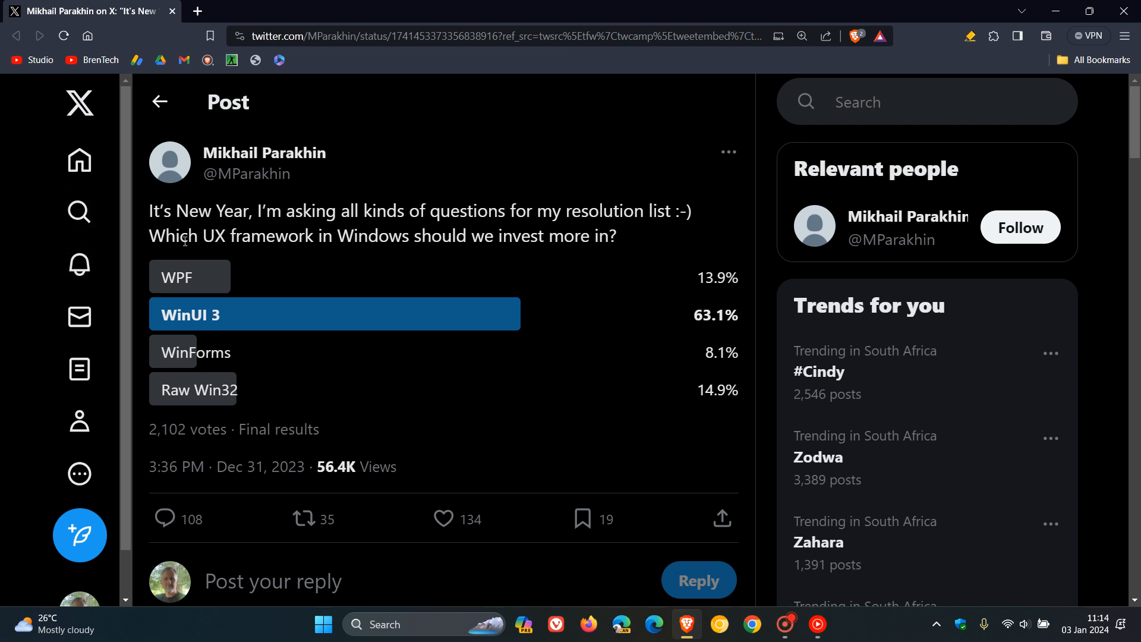
Step: Highlight the phrase 'UX framework' in the poll question while reviewing the final results
double_click(234, 235)
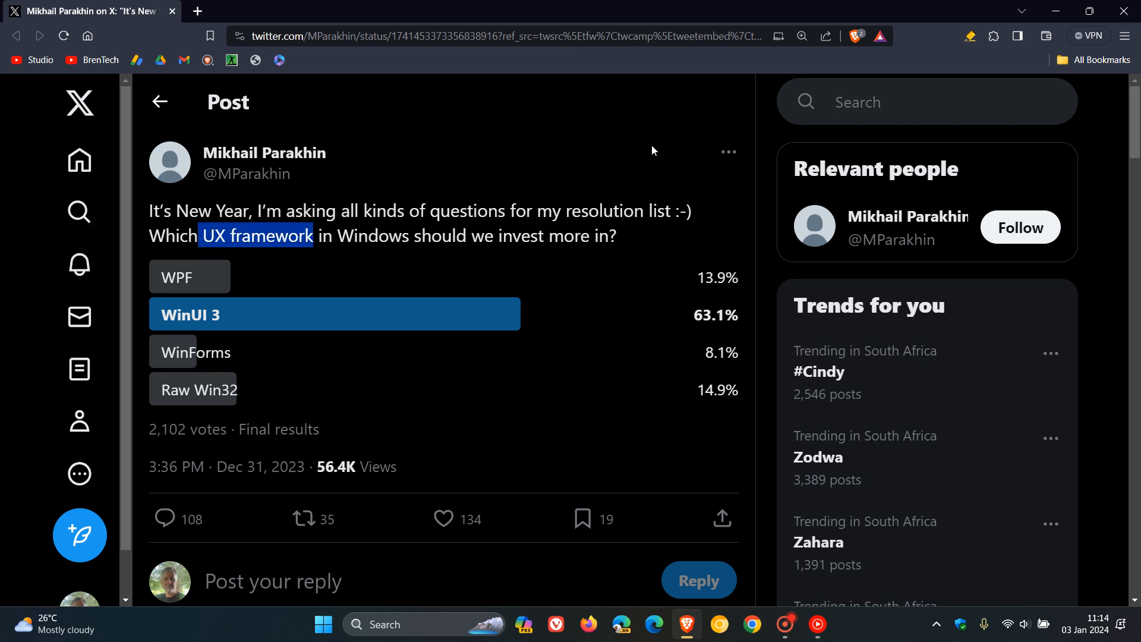
mouse_move(569, 182)
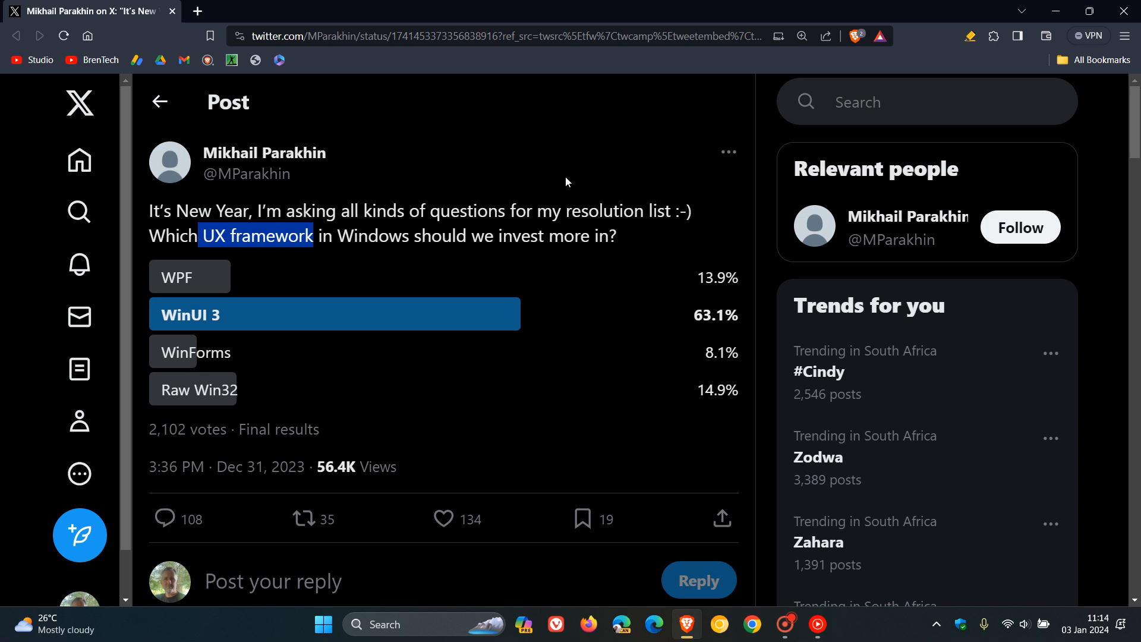
mouse_move(519, 330)
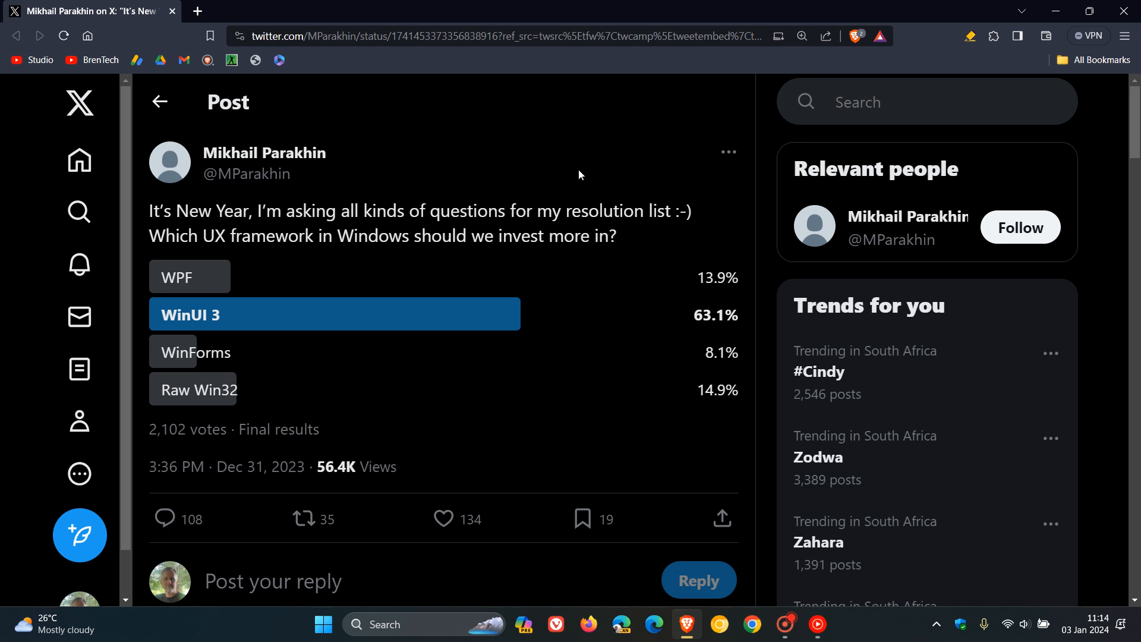
mouse_move(448, 313)
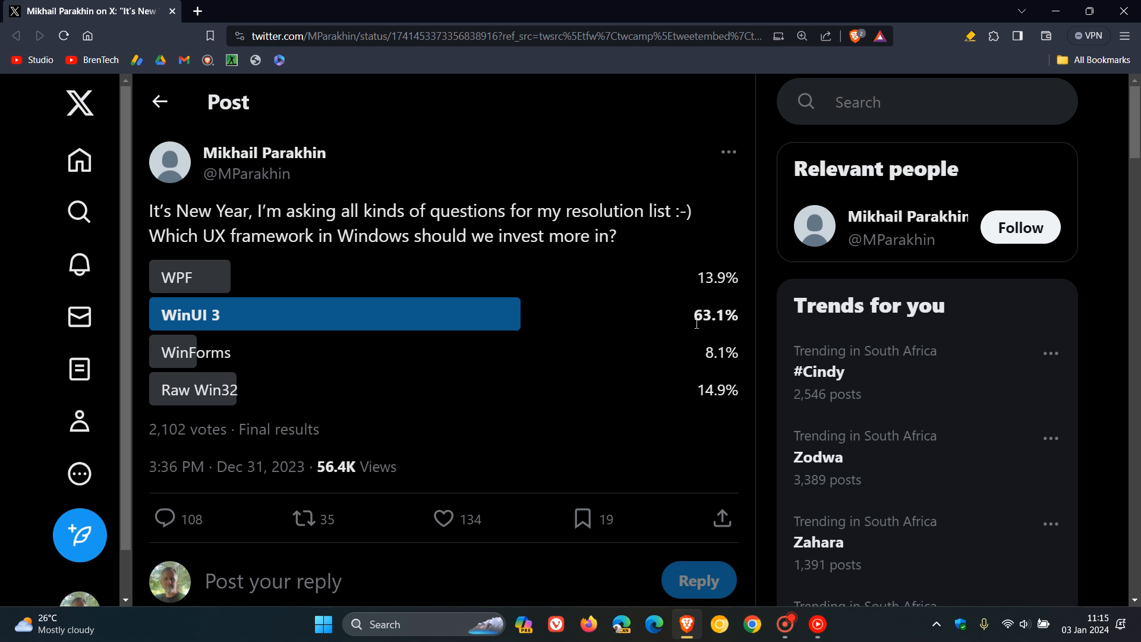
mouse_move(680, 321)
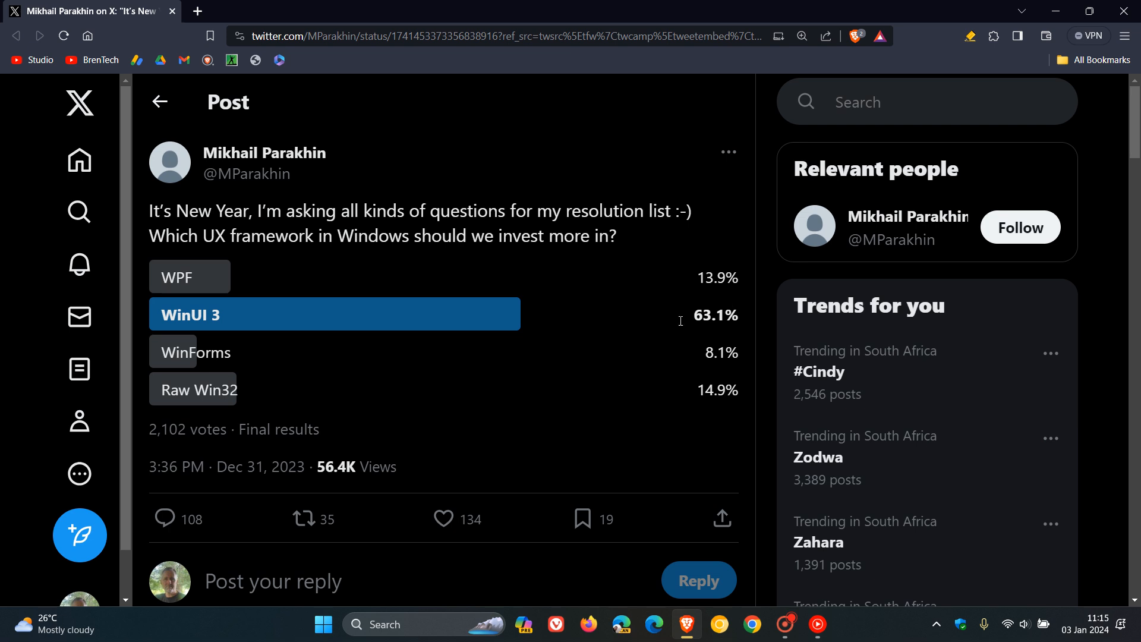
mouse_move(365, 320)
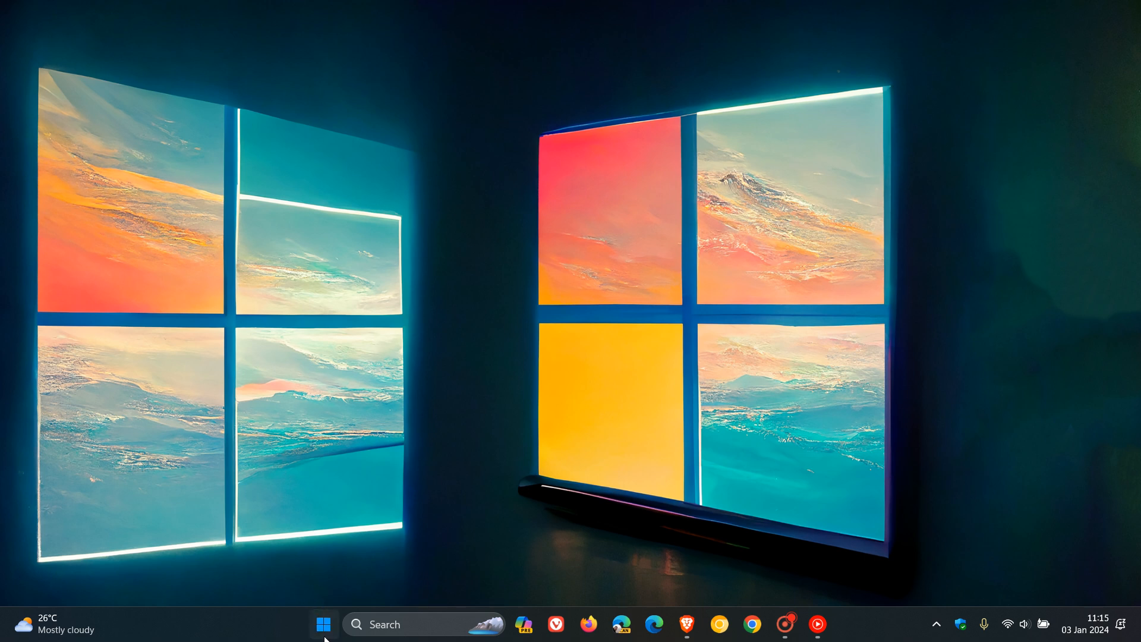
left_click(323, 624)
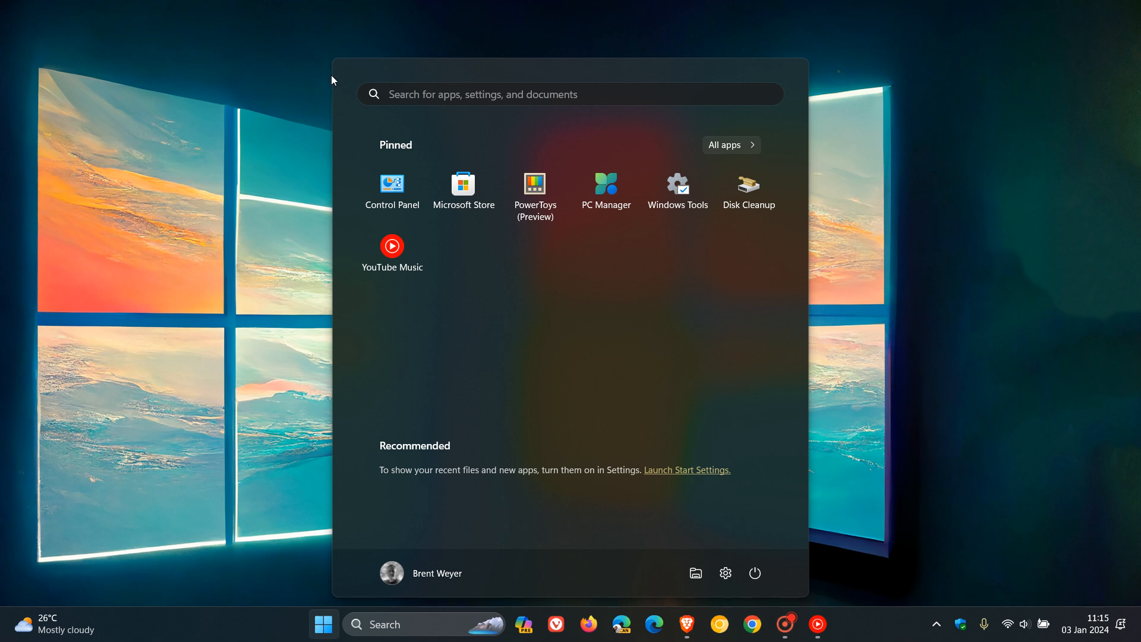
mouse_move(819, 60)
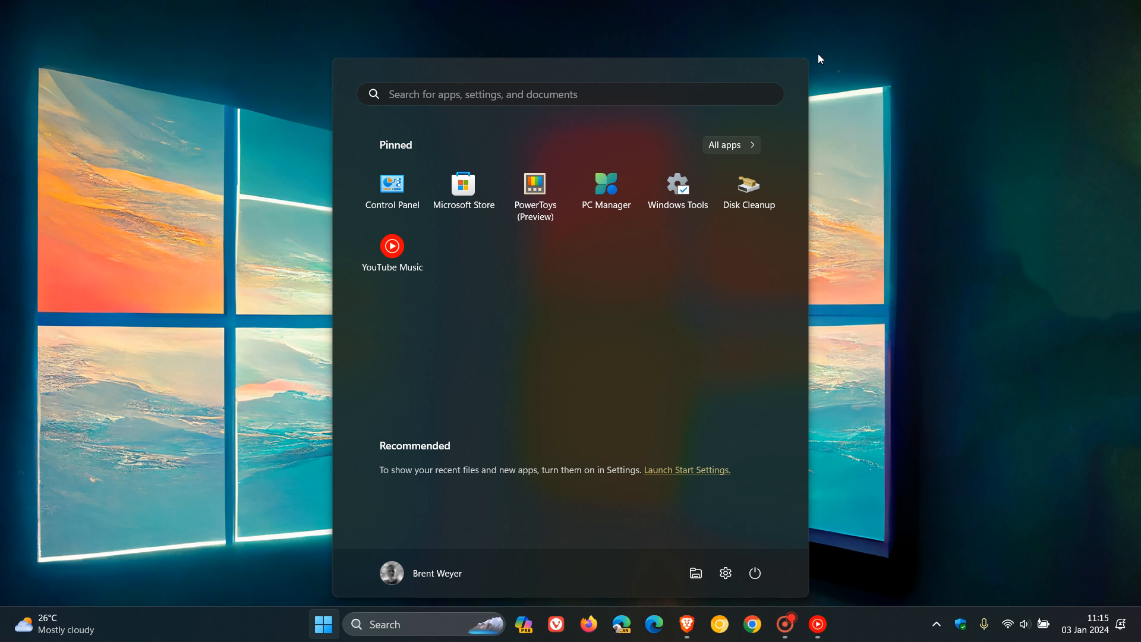
right_click(917, 144)
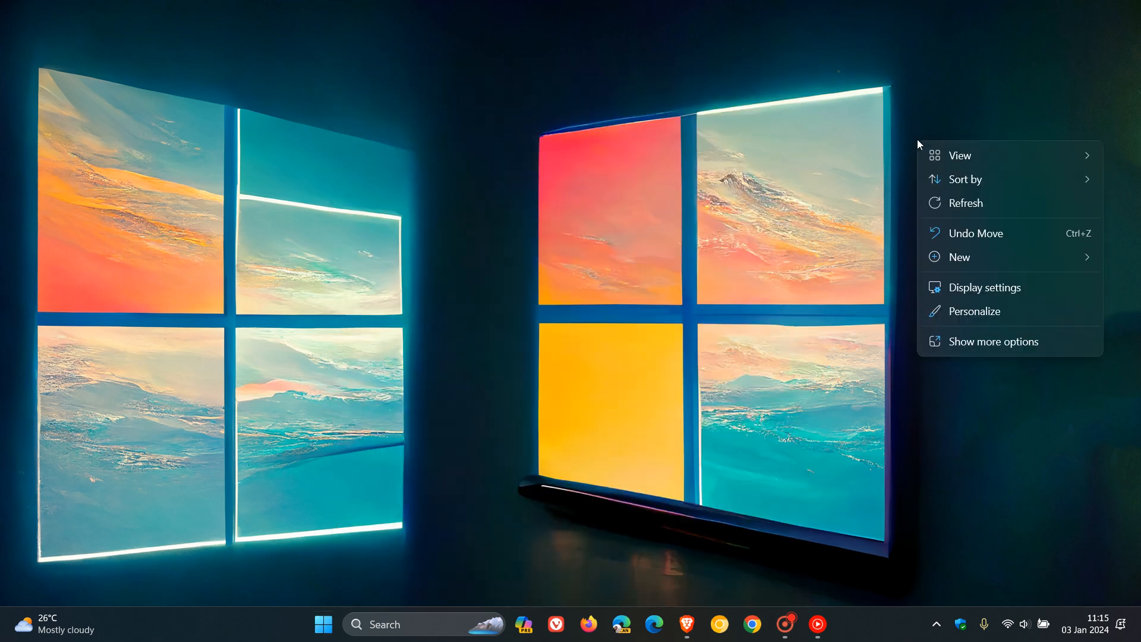
left_click(504, 223)
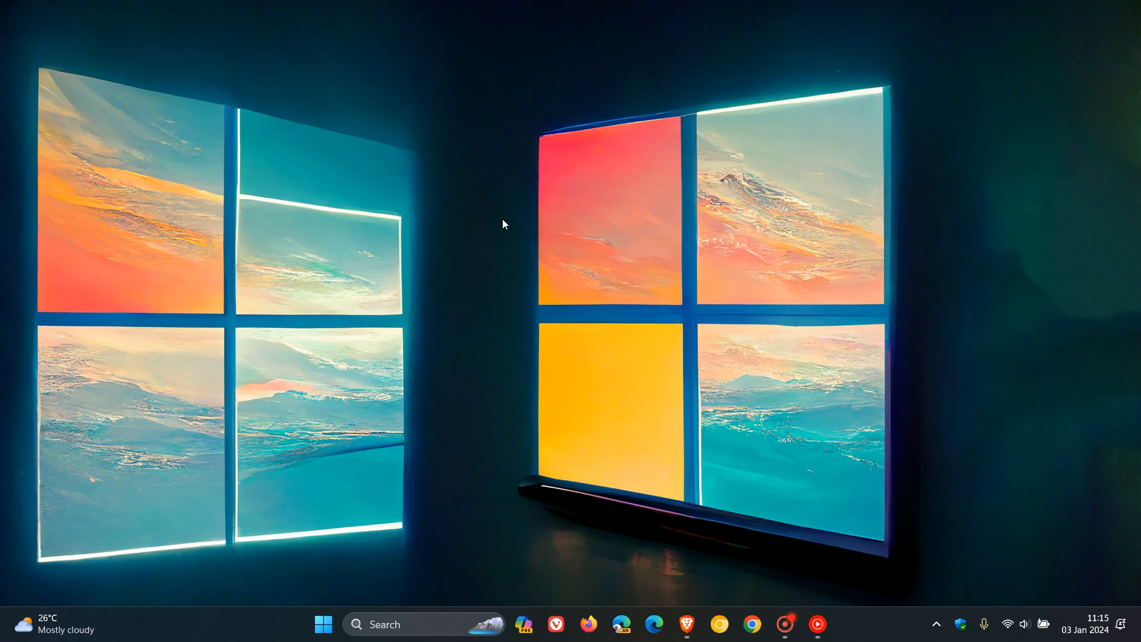
mouse_move(515, 221)
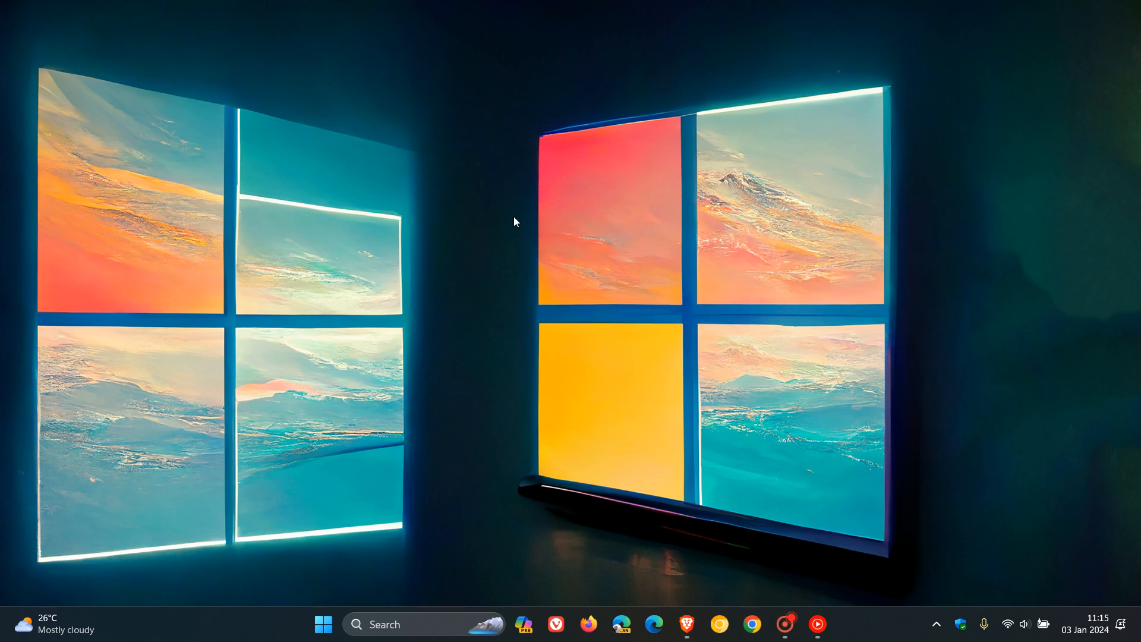
mouse_move(583, 283)
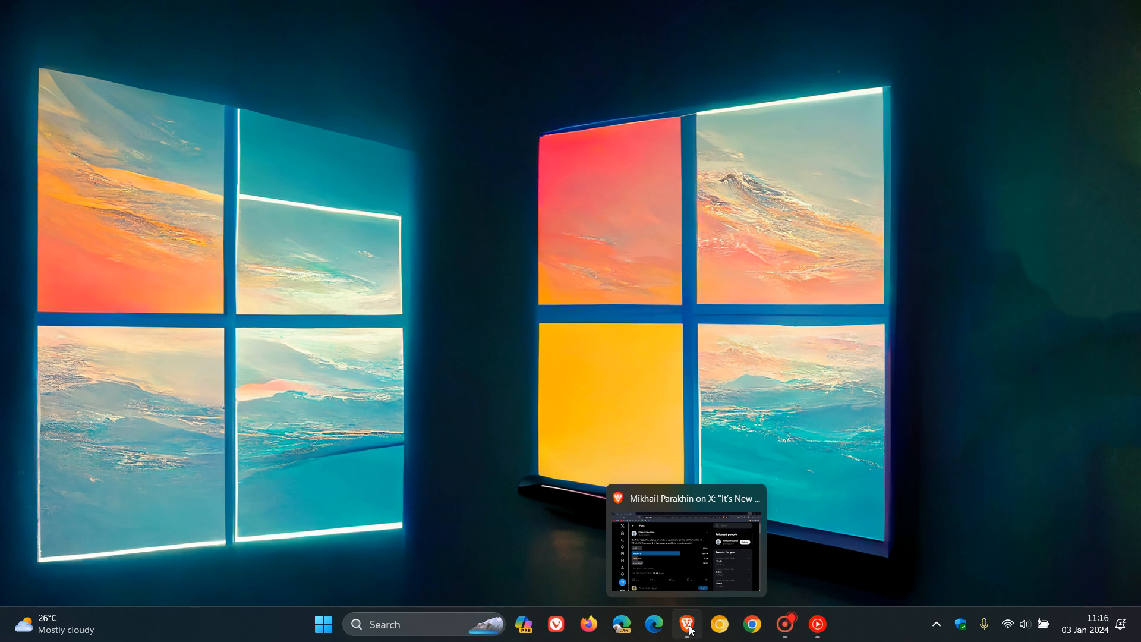
left_click(684, 625)
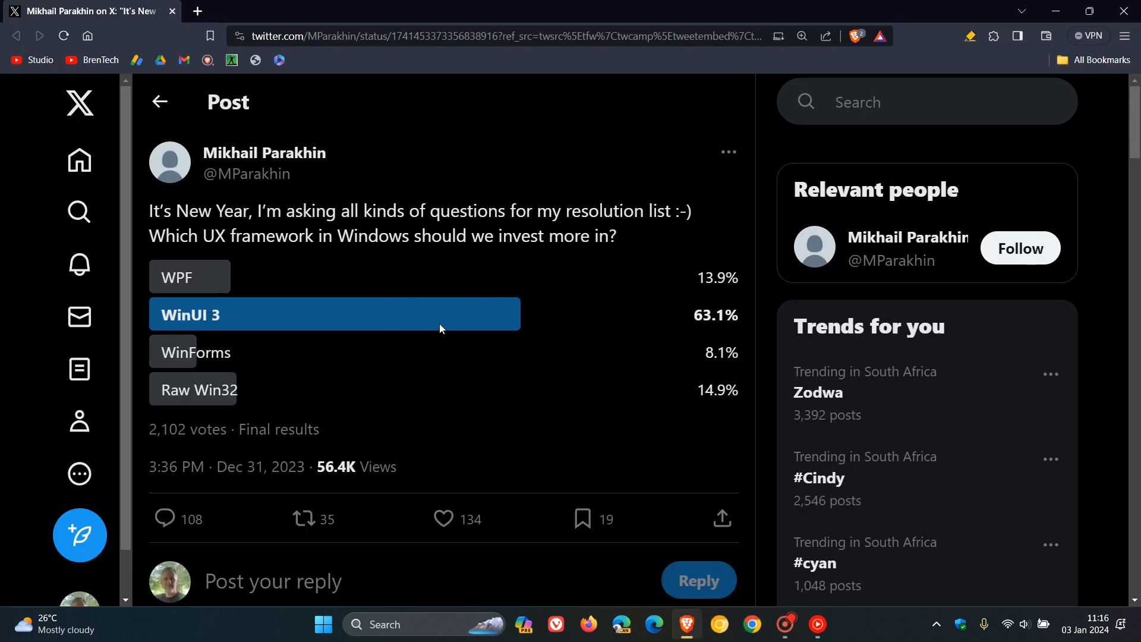
scroll("down", 3)
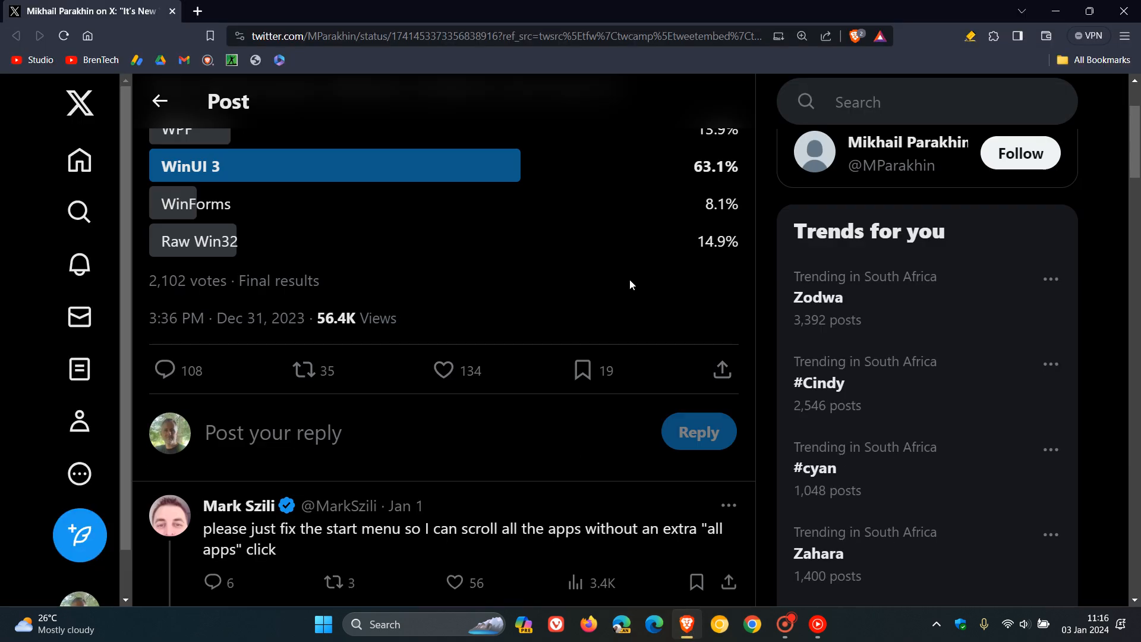
scroll("down", 3)
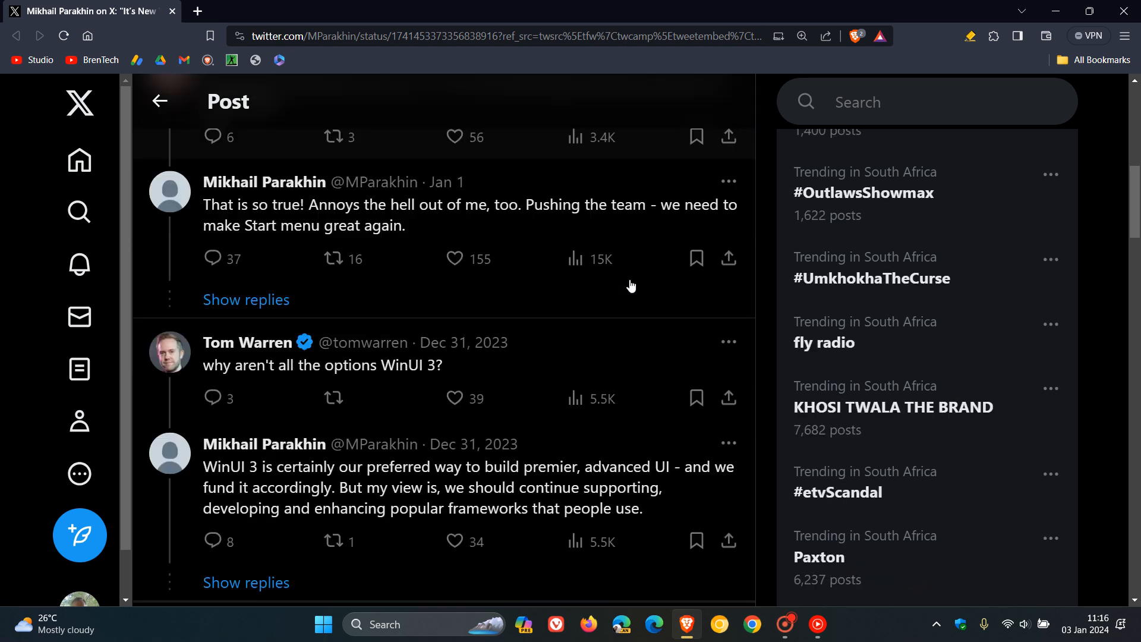
scroll("down", 3)
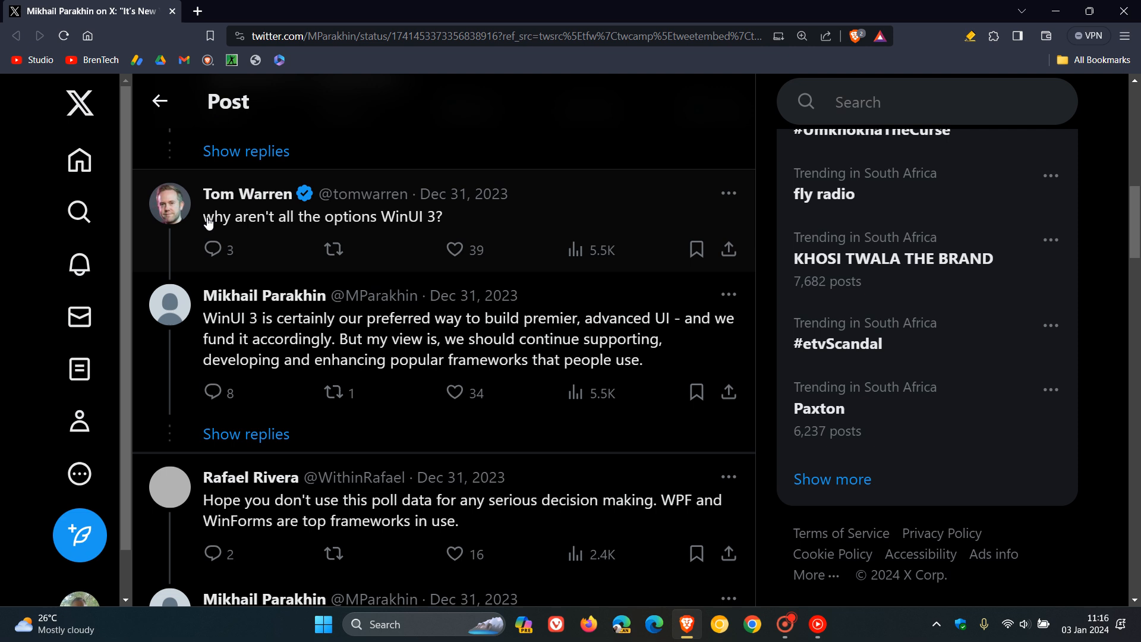
mouse_move(378, 234)
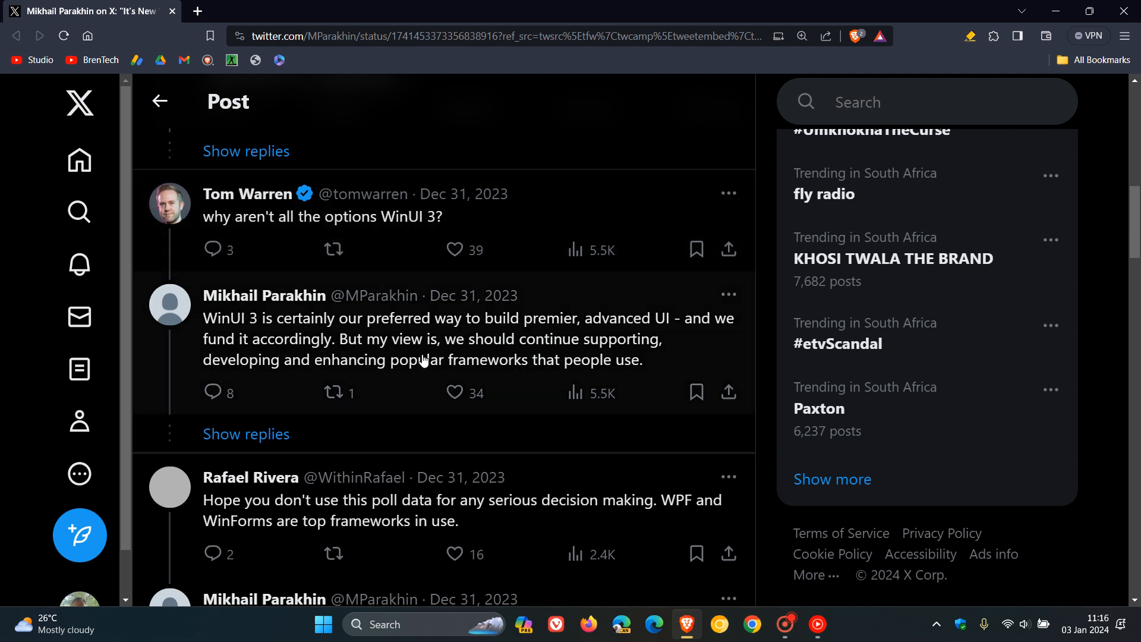
mouse_move(326, 367)
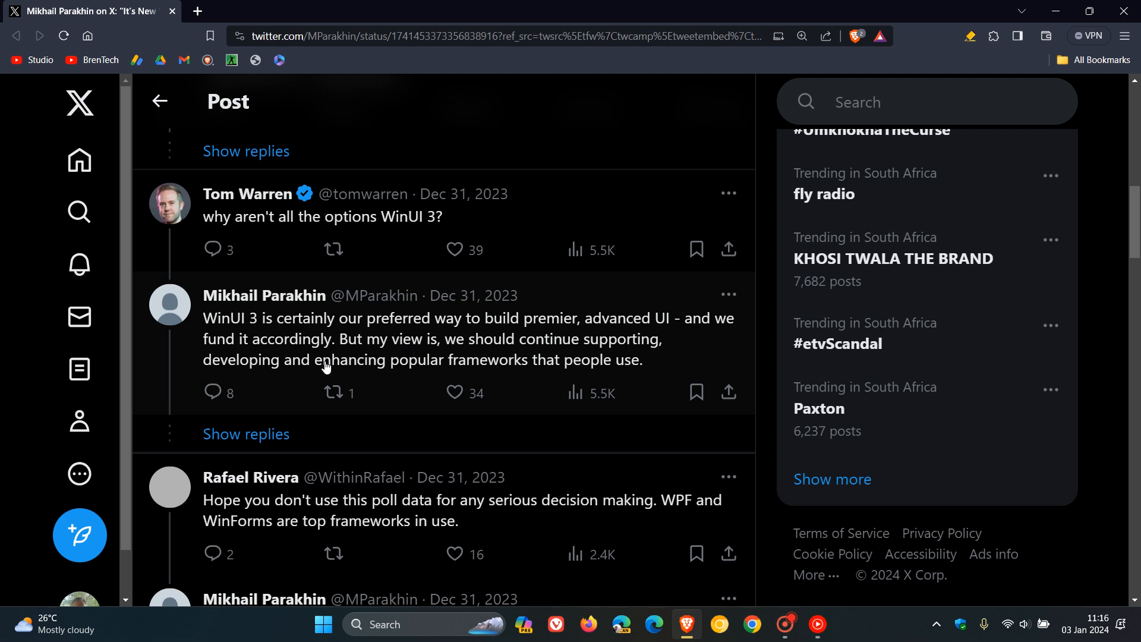
mouse_move(330, 340)
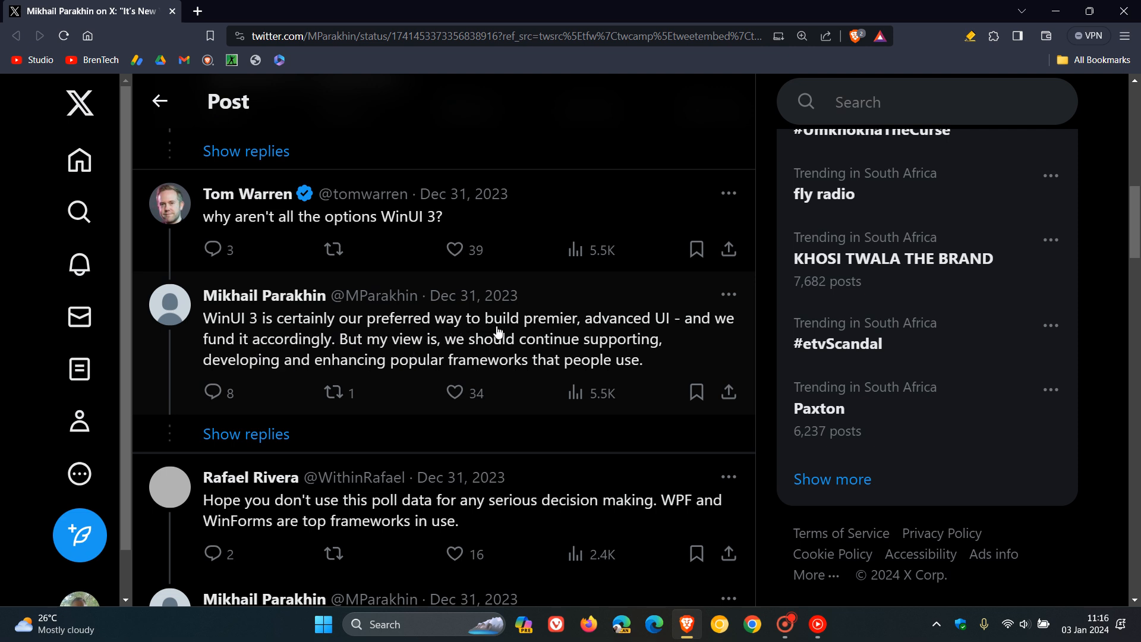
mouse_move(545, 339)
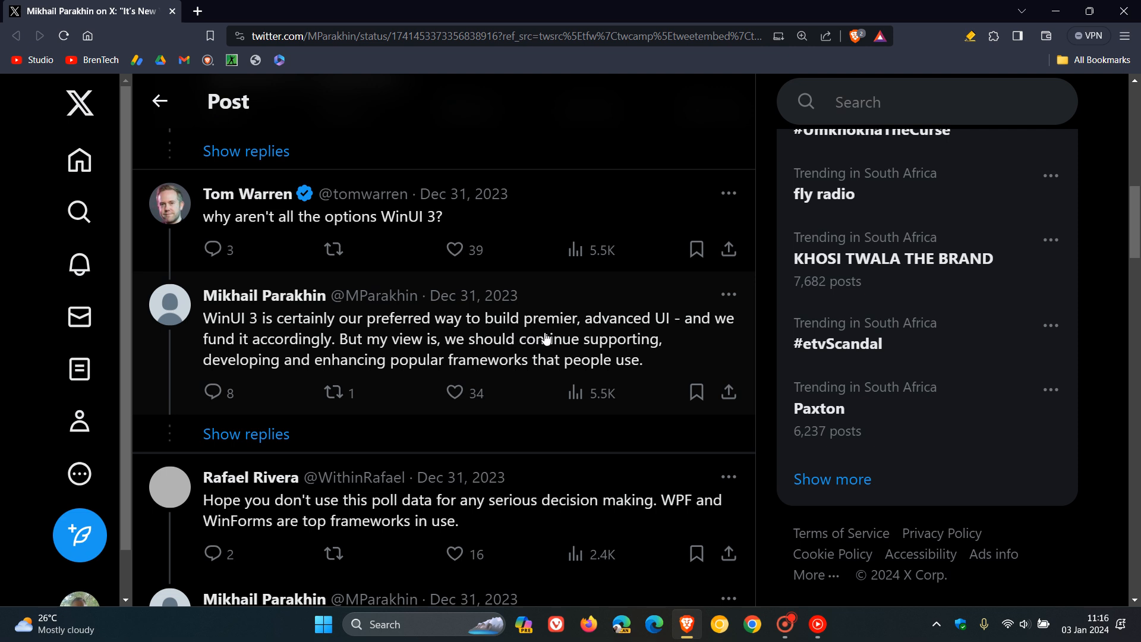
mouse_move(652, 340)
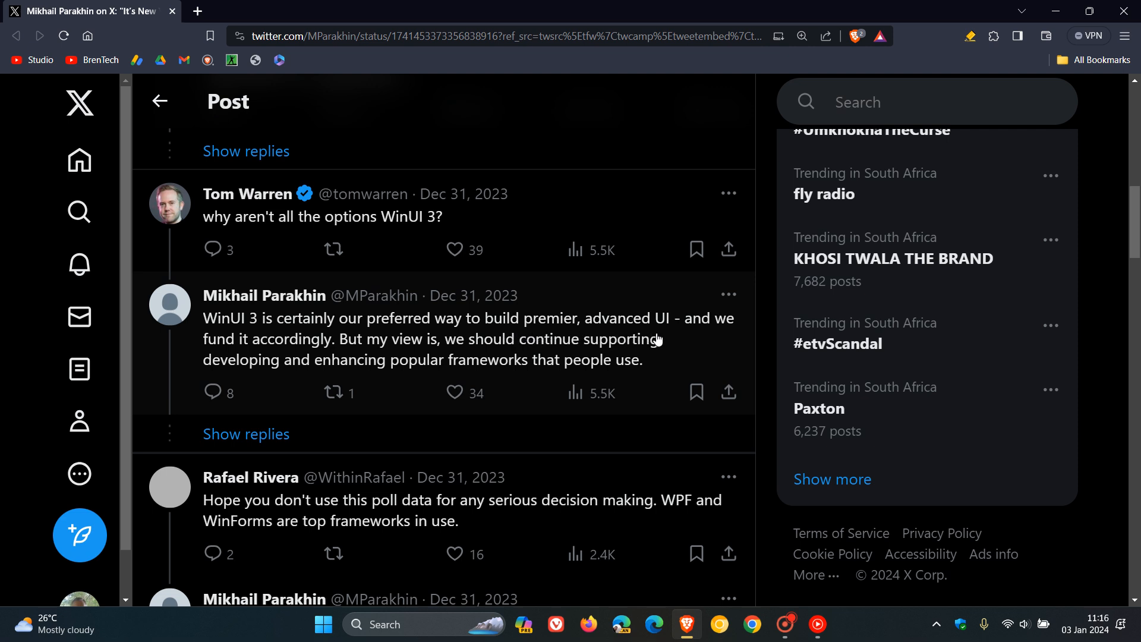
mouse_move(254, 361)
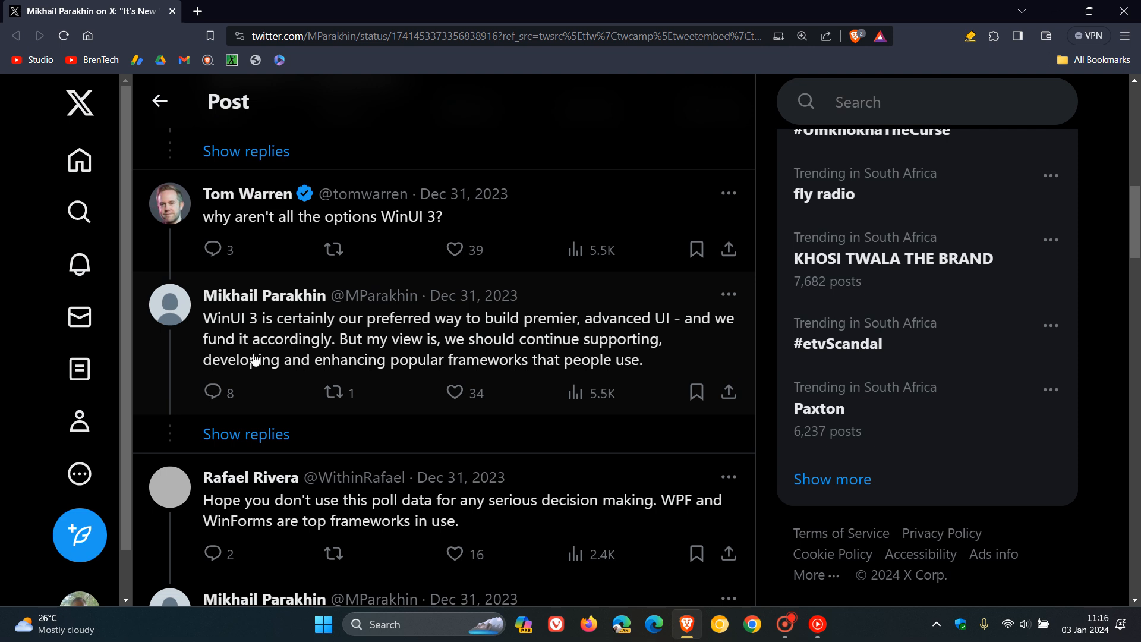
mouse_move(358, 359)
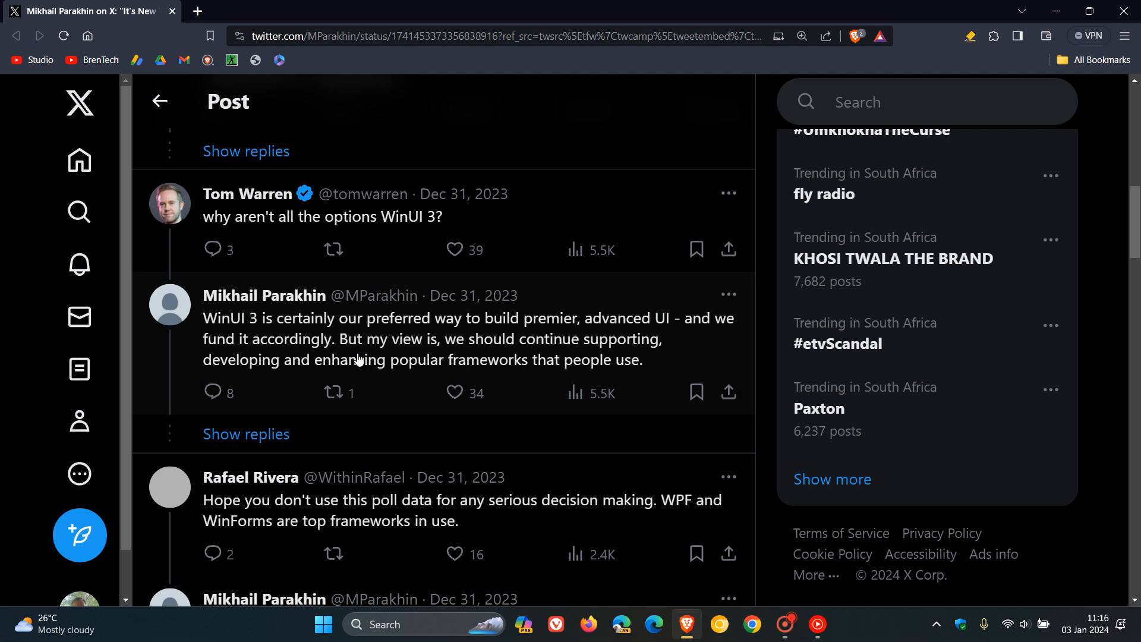
mouse_move(648, 356)
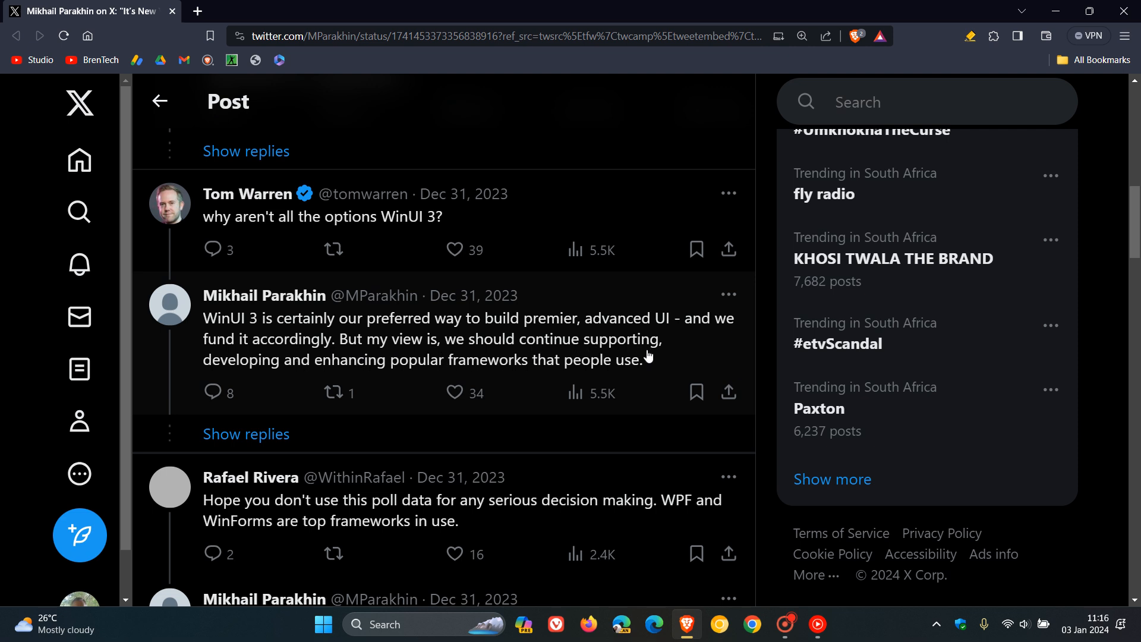
mouse_move(429, 371)
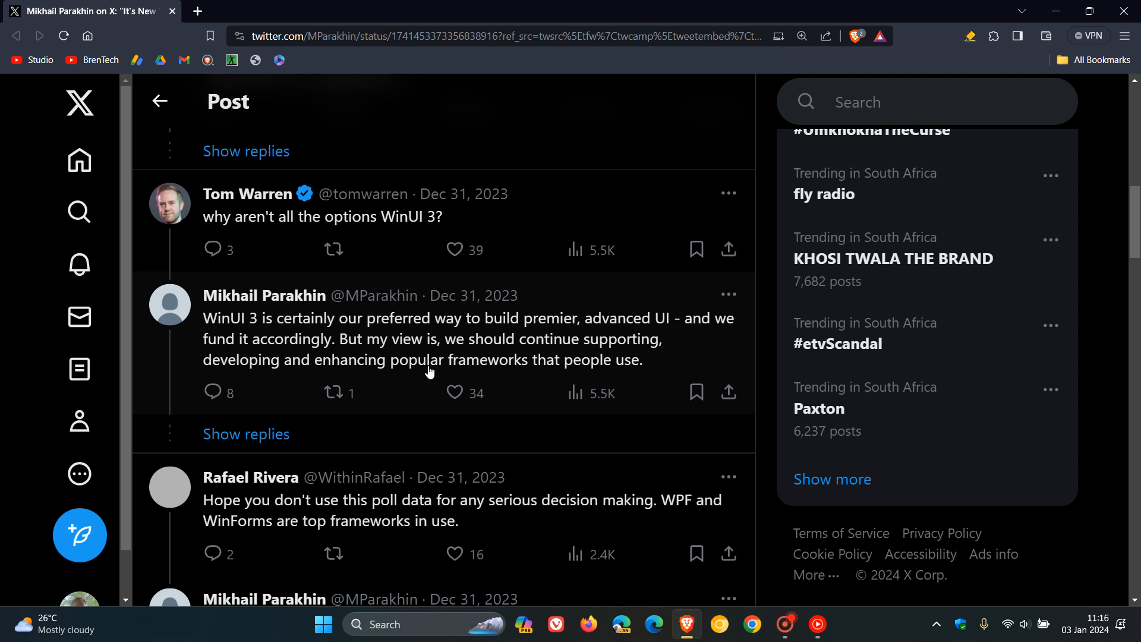
mouse_move(619, 376)
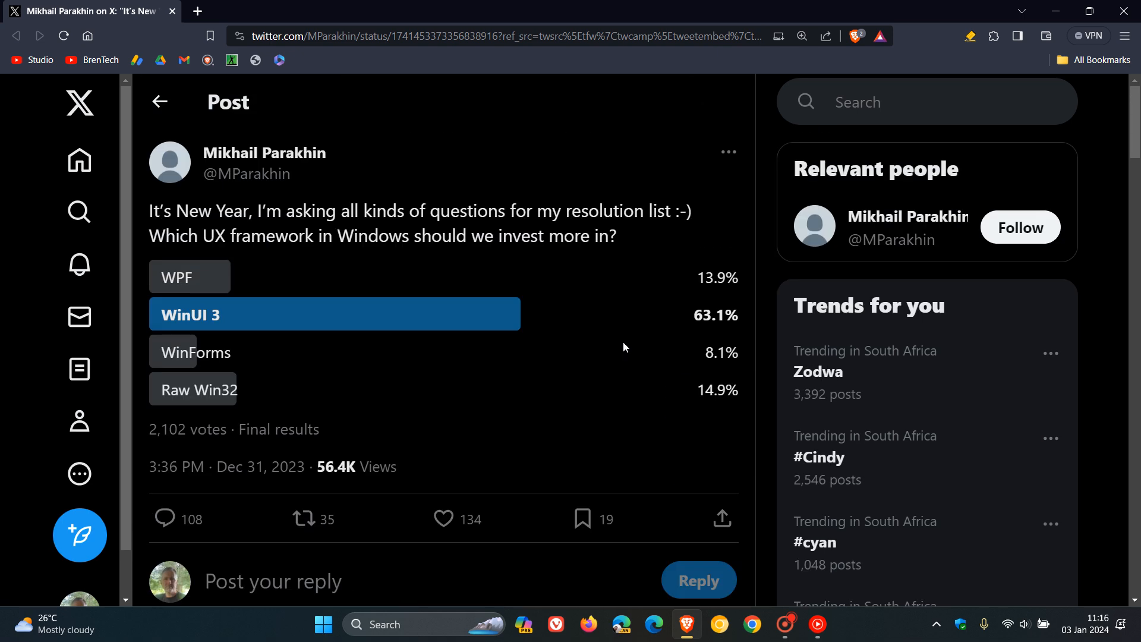
mouse_move(473, 315)
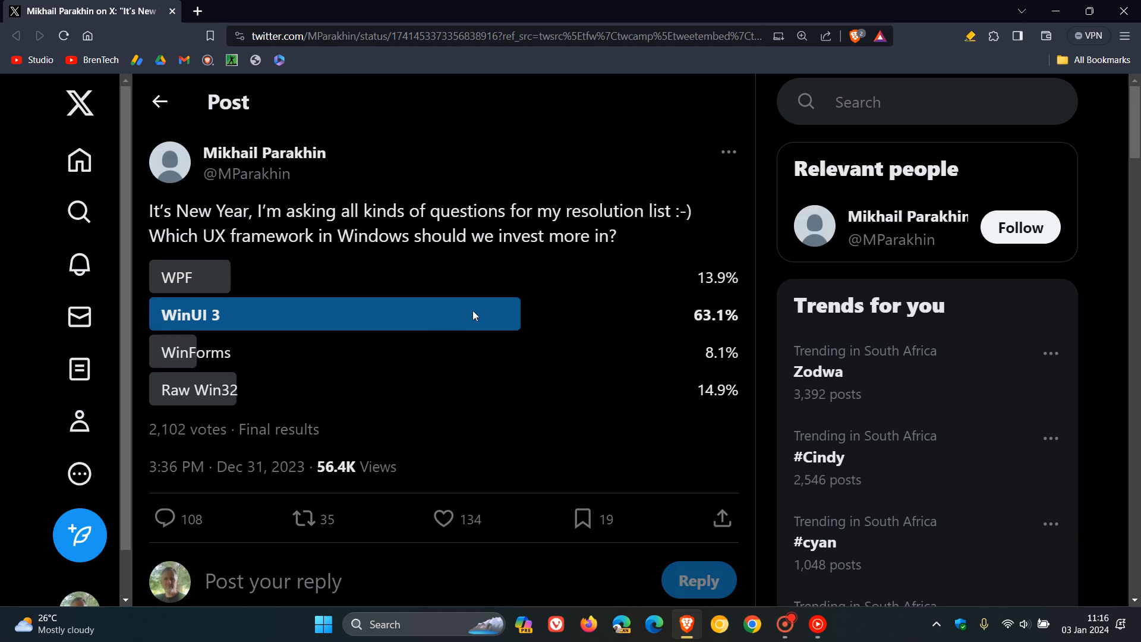
mouse_move(512, 320)
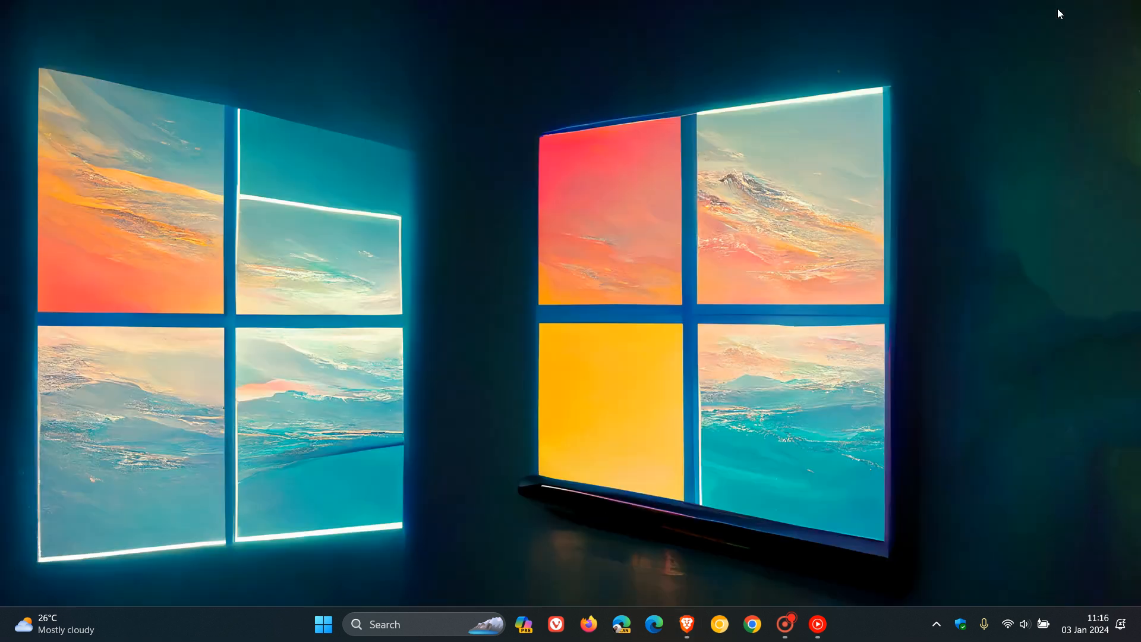
mouse_move(725, 199)
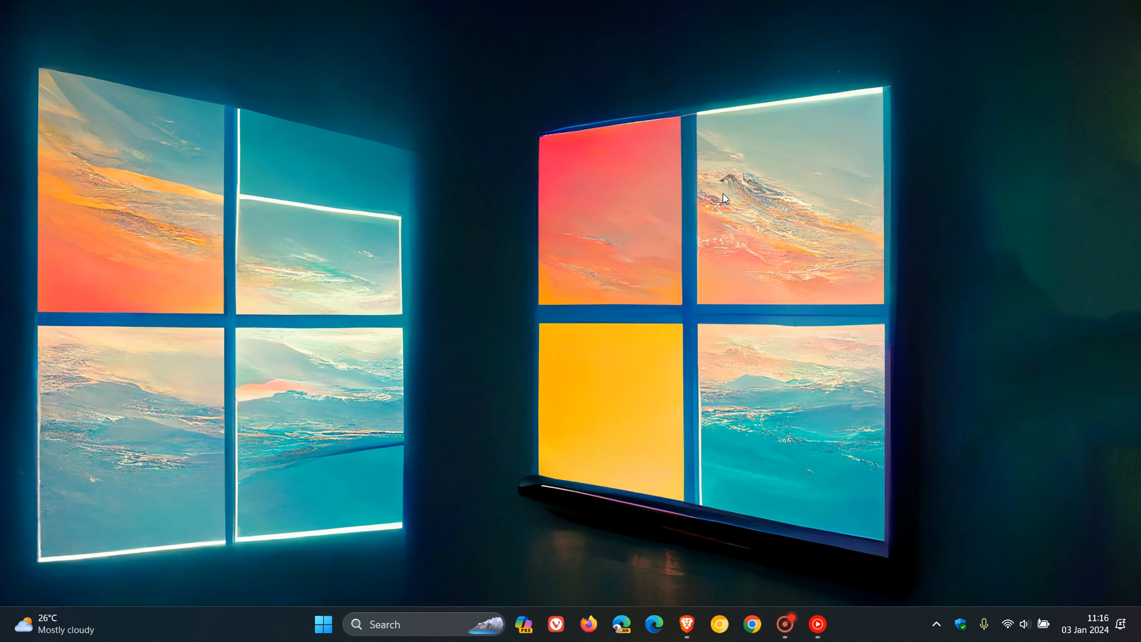